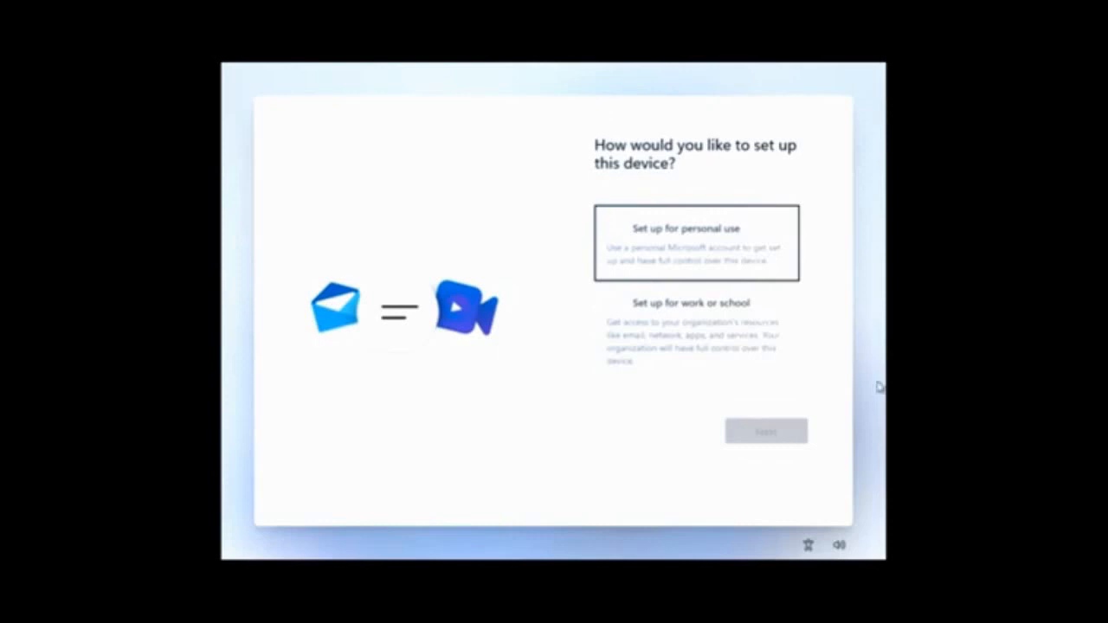
Choose 'Set up for personal use' and continue to the sign-in page.
{"action": "left_click", "coordinate": [696, 244]}
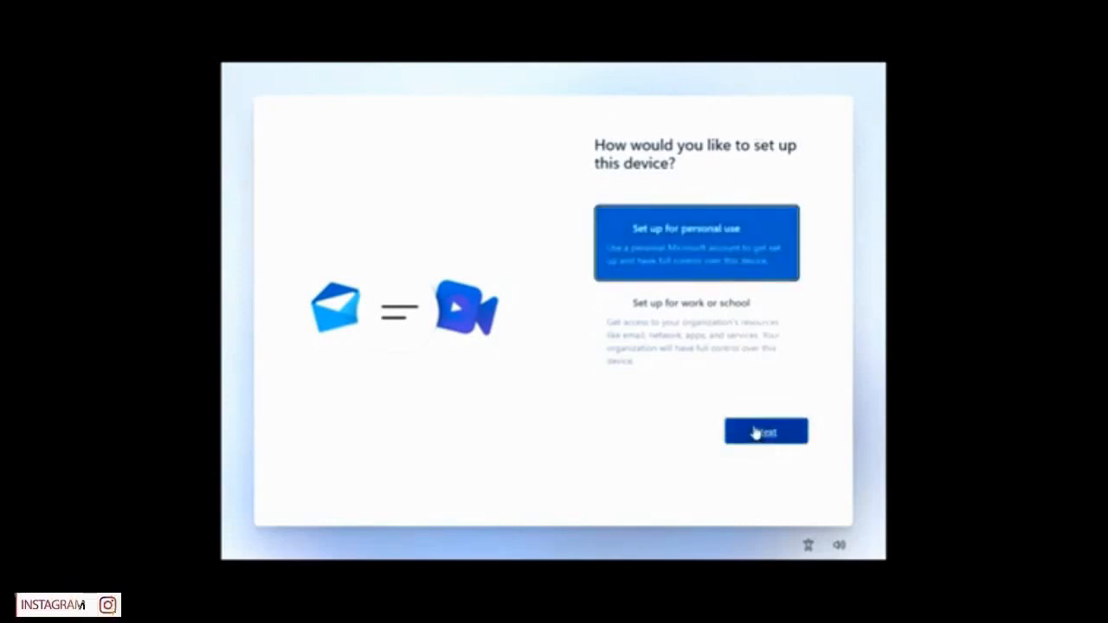
{"action": "left_click", "coordinate": [765, 432]}
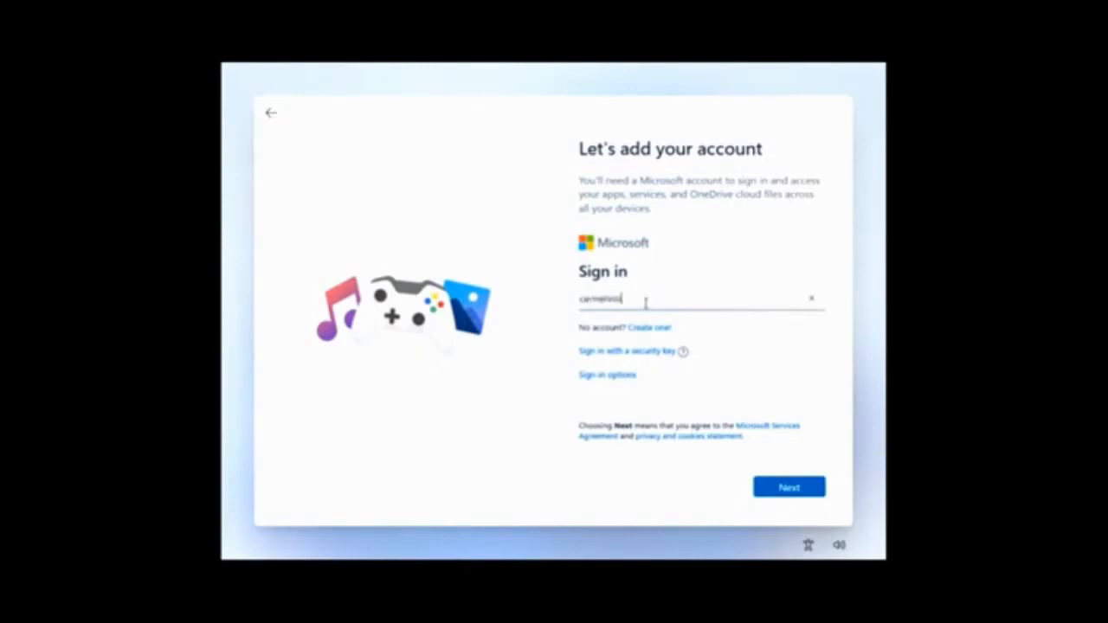
Sign in with the Gmail-based Microsoft account email and password.
{"action": "type", "text": "@gmail.co"}
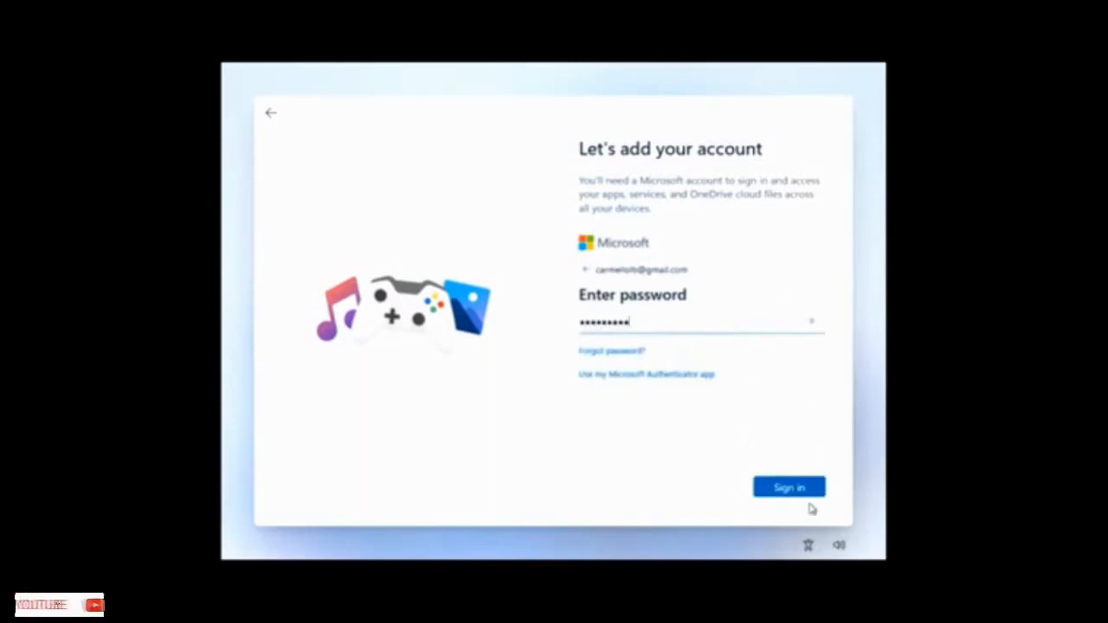
{"action": "left_click", "coordinate": [787, 487]}
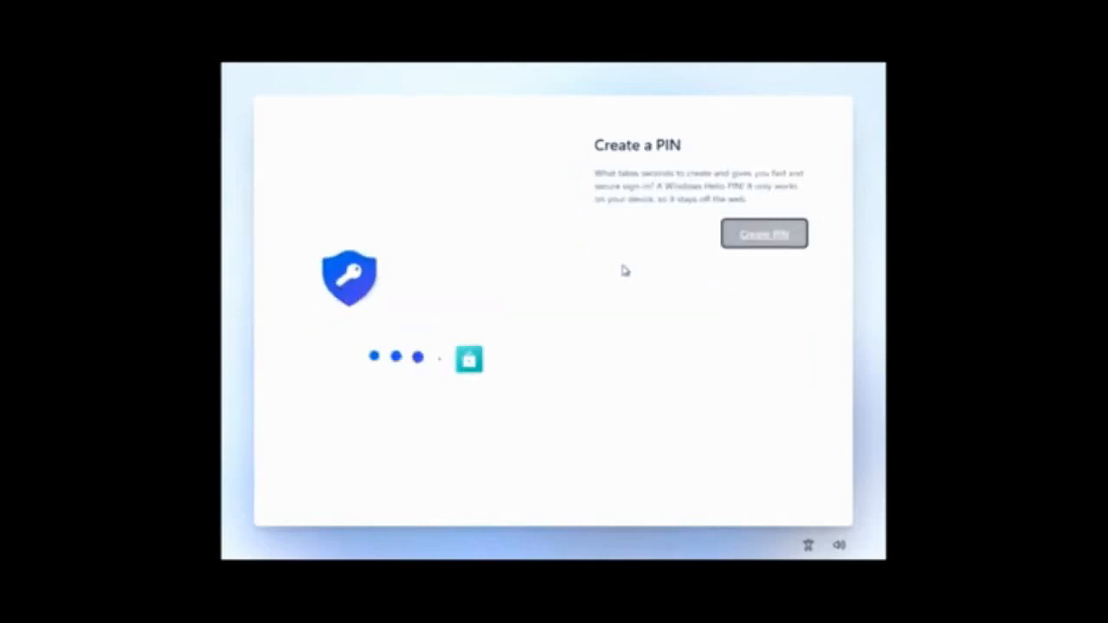
Create a sign-in PIN '123' with letters and symbols allowed, and confirm it.
{"action": "left_click", "coordinate": [763, 233]}
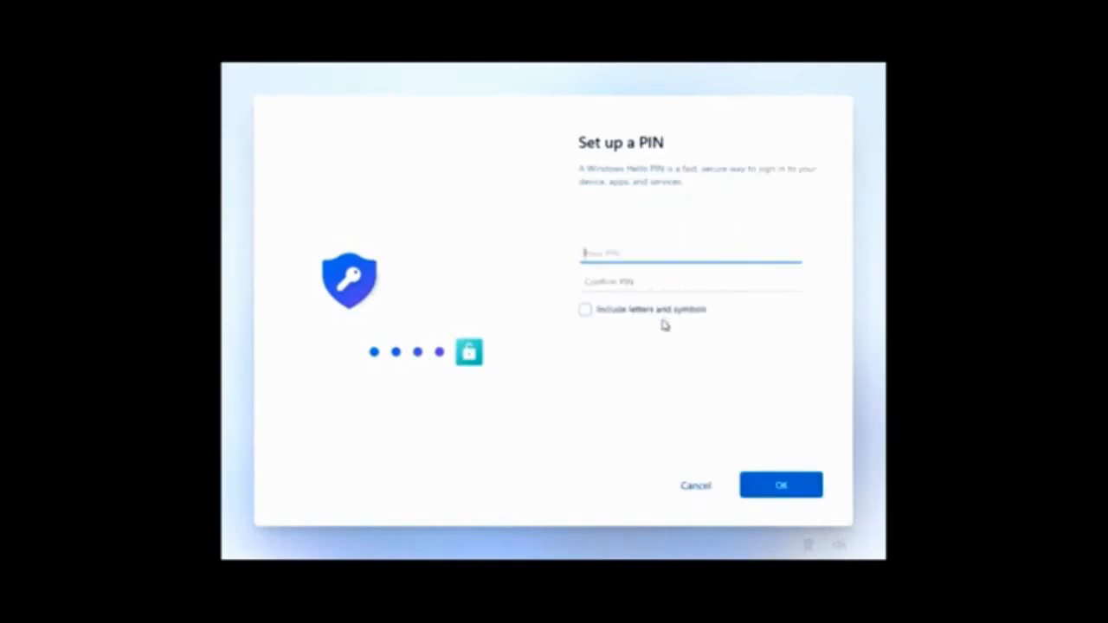
{"action": "left_click", "coordinate": [586, 308]}
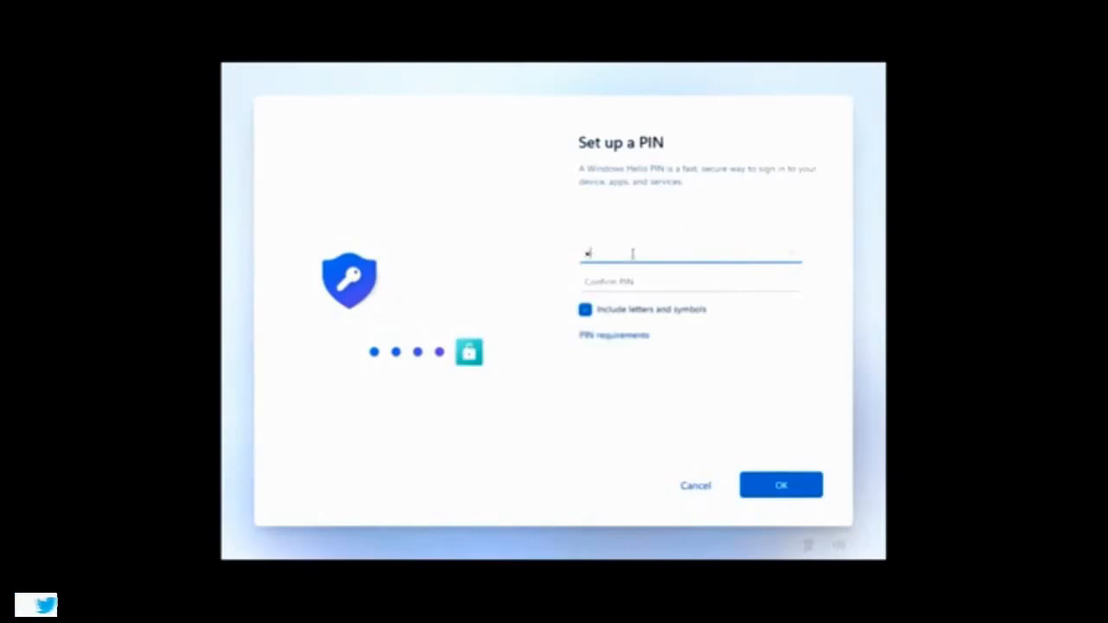
{"action": "type", "text": "123"}
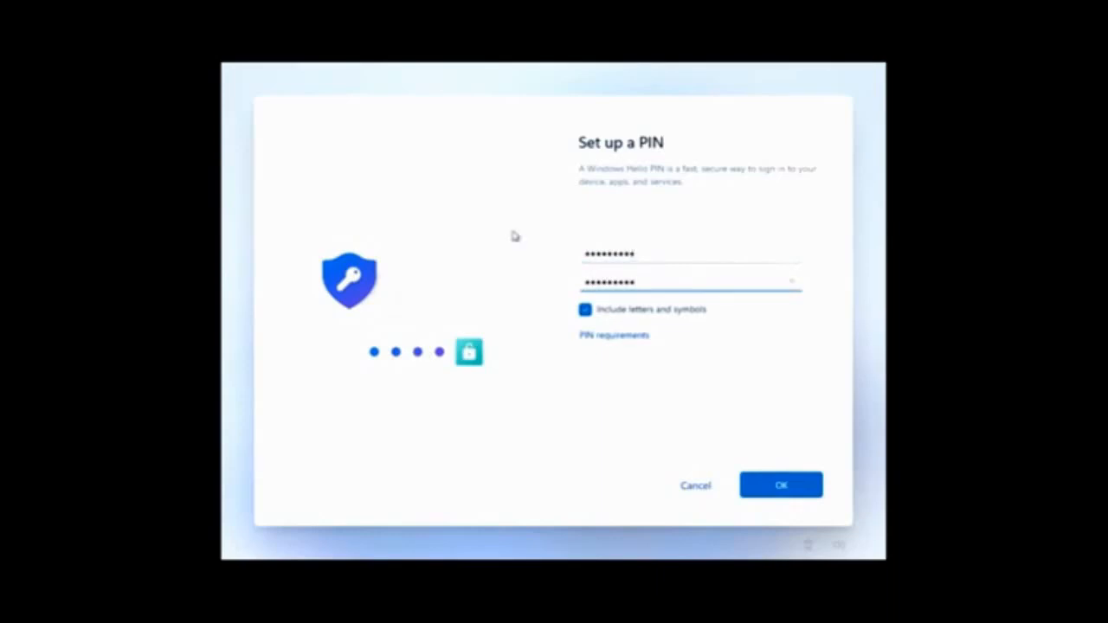
{"action": "left_click", "coordinate": [779, 485]}
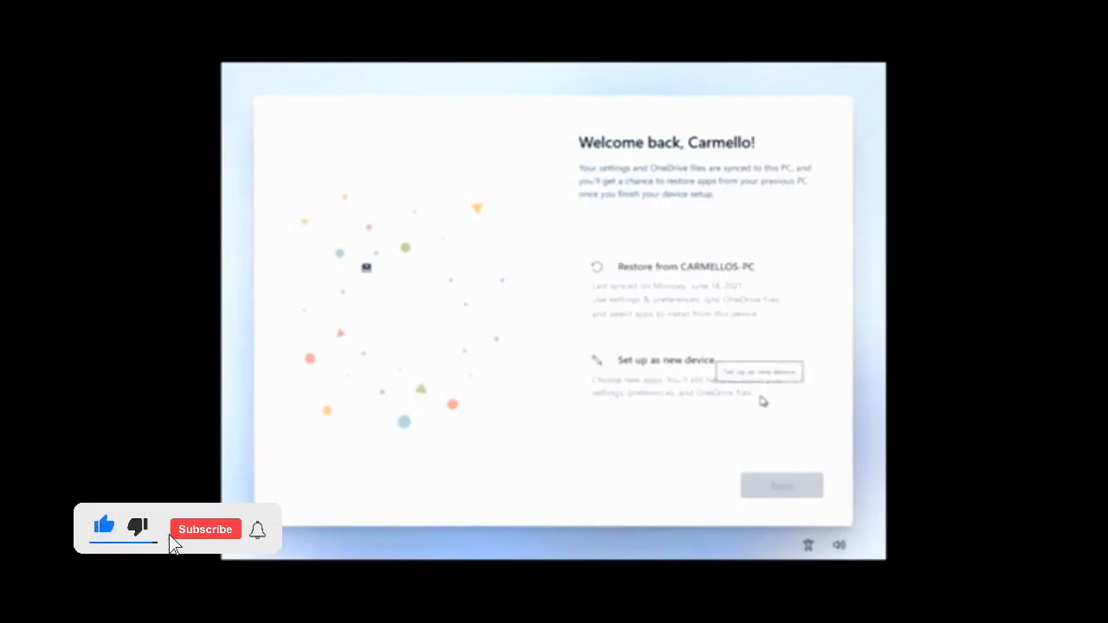
Choose 'Set up as new device' on the Welcome back page and continue.
{"action": "left_click", "coordinate": [205, 530]}
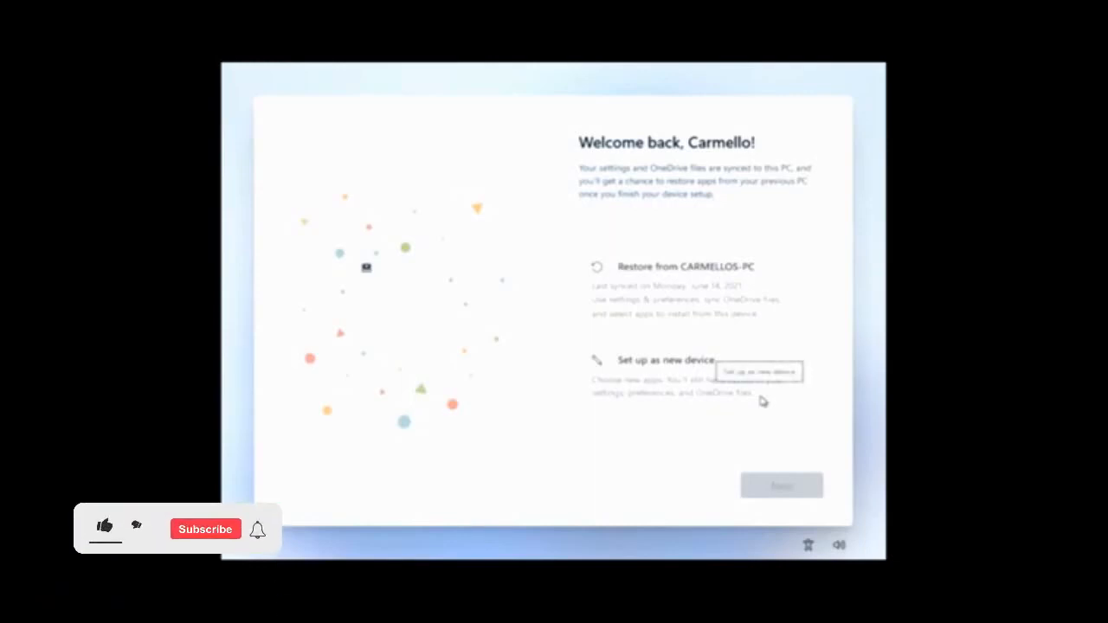
{"action": "left_click", "coordinate": [204, 530]}
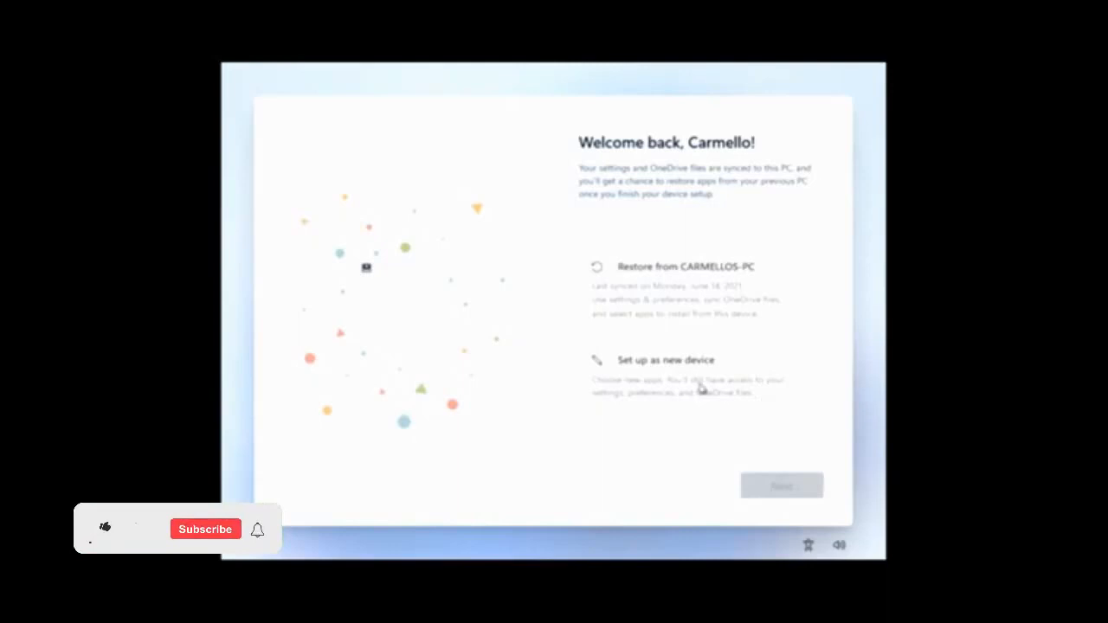
{"action": "left_click", "coordinate": [696, 374]}
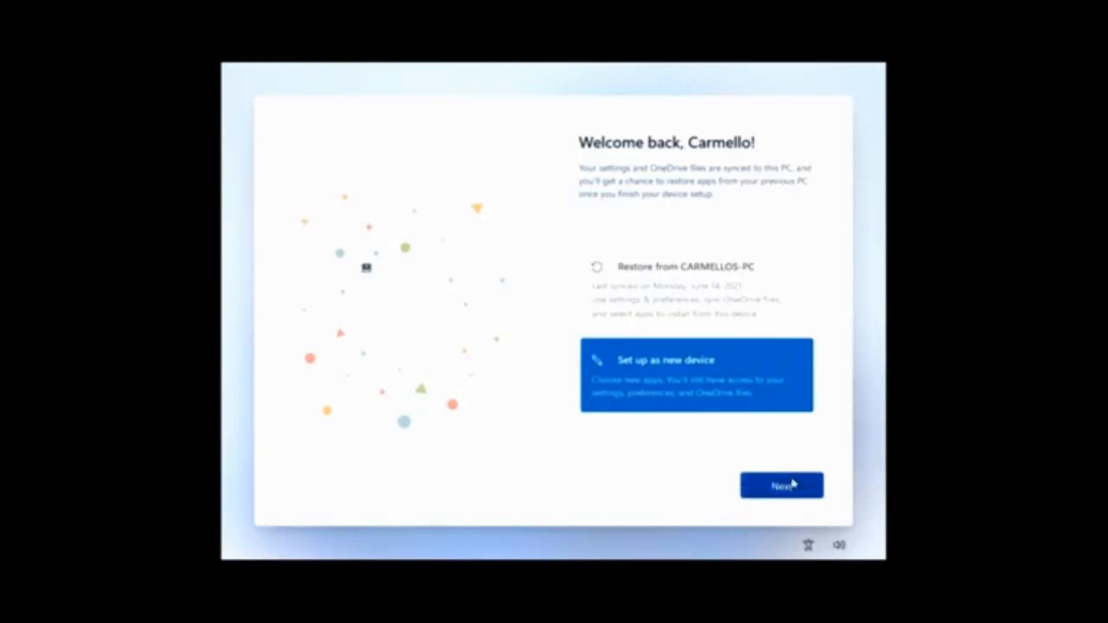
{"action": "left_click", "coordinate": [779, 485]}
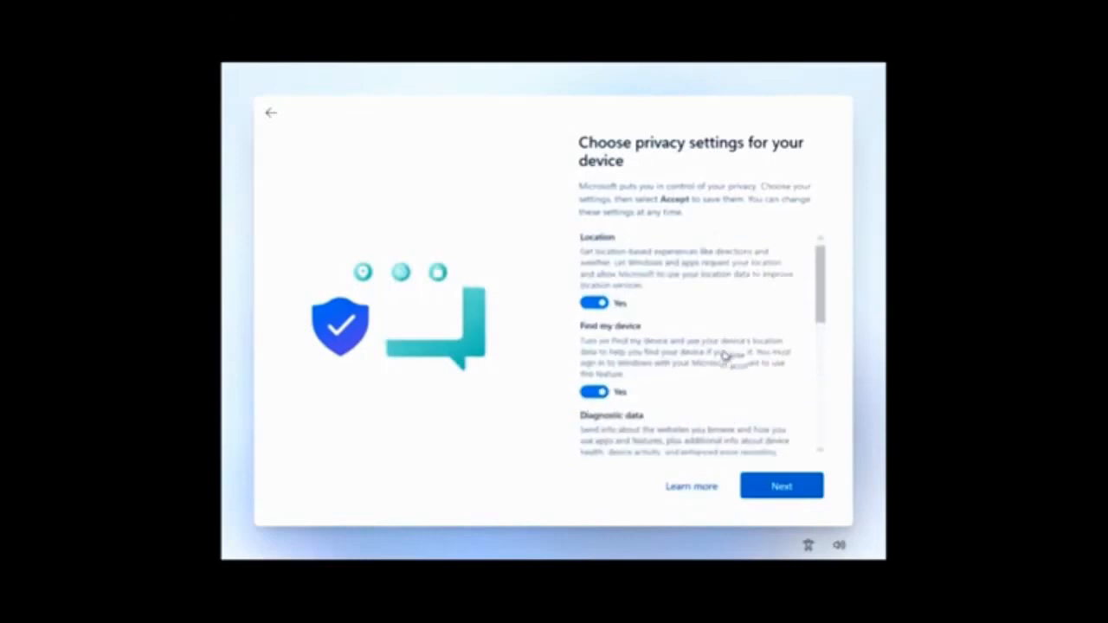
Review and accept the default privacy settings.
{"action": "scroll", "scroll_direction": "down", "scroll_amount": 3}
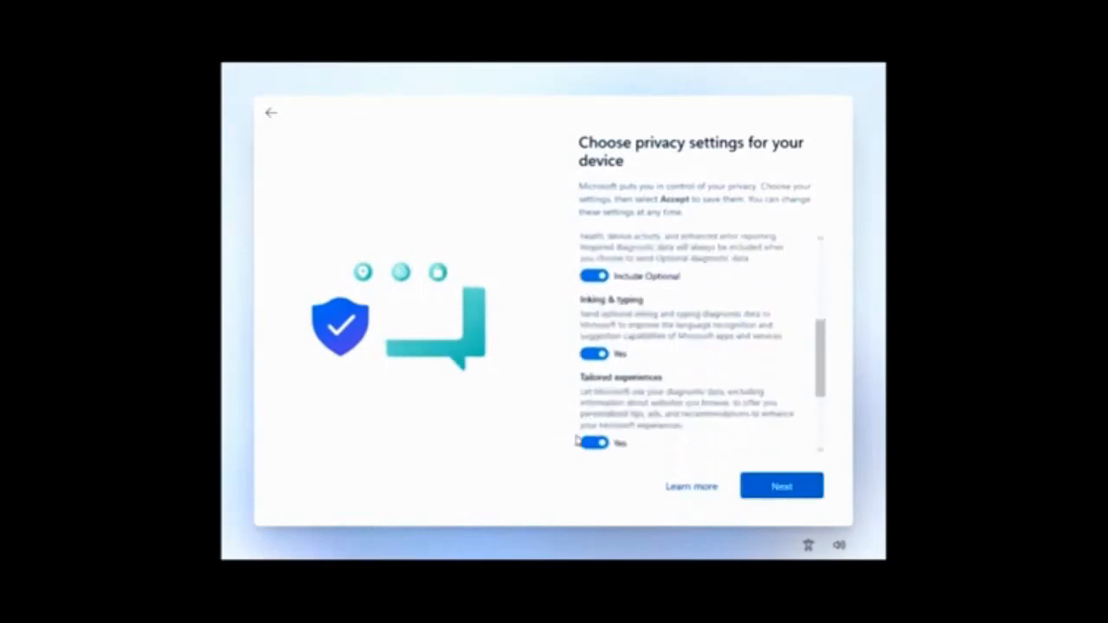
{"action": "scroll", "scroll_direction": "down", "scroll_amount": 3}
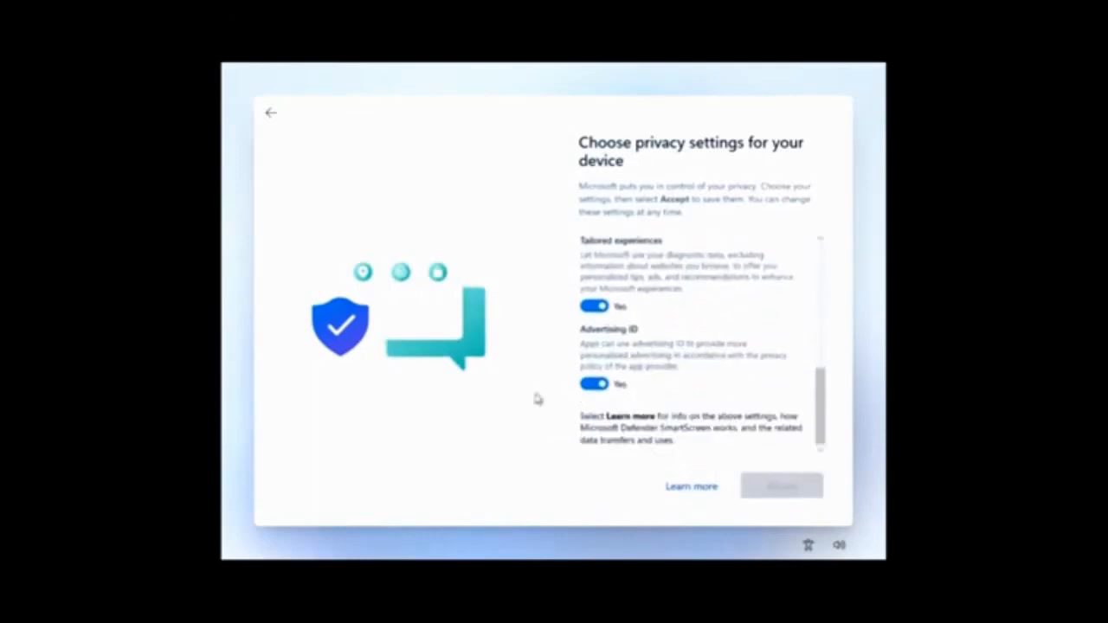
{"action": "left_click", "coordinate": [779, 485]}
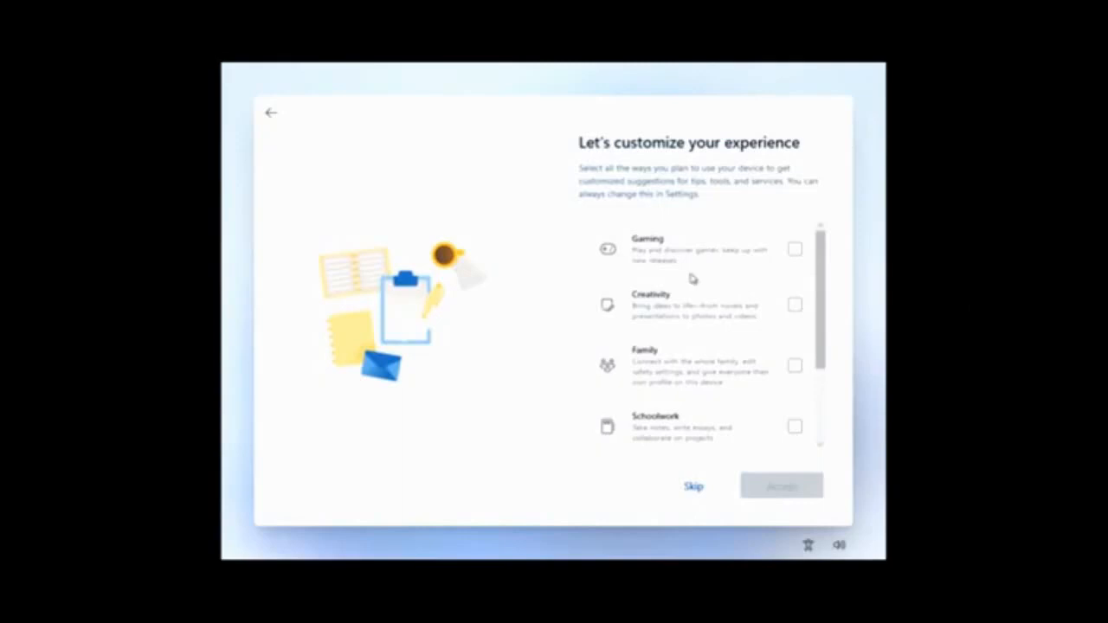
Scroll through the experience customization options without choosing any uses.
{"action": "scroll", "scroll_direction": "down", "scroll_amount": 3}
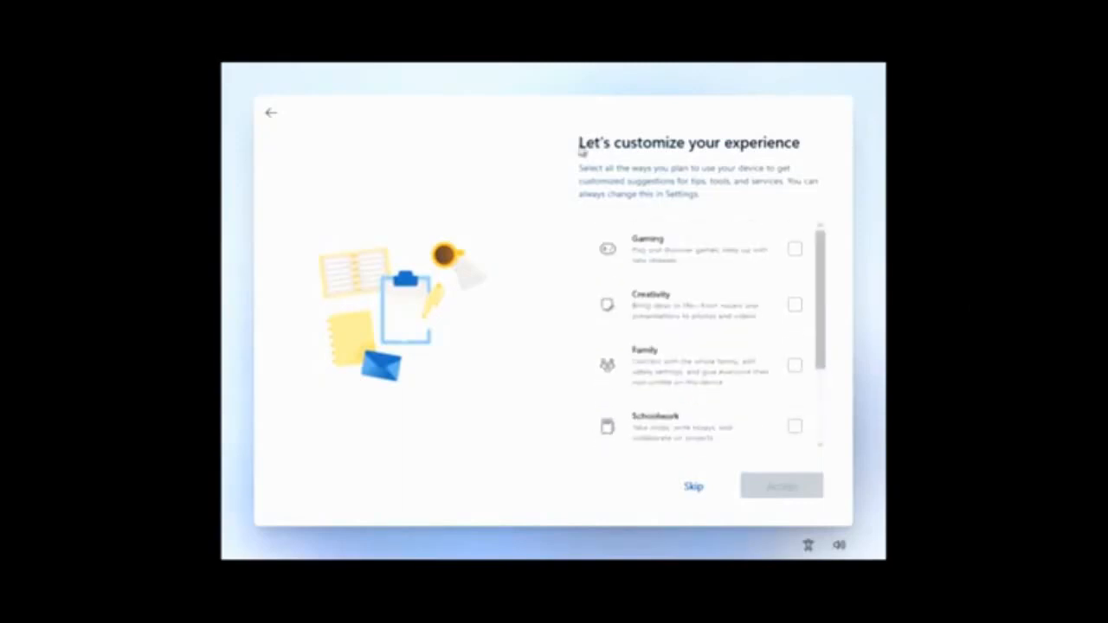
{"action": "scroll", "scroll_direction": "down", "scroll_amount": 3}
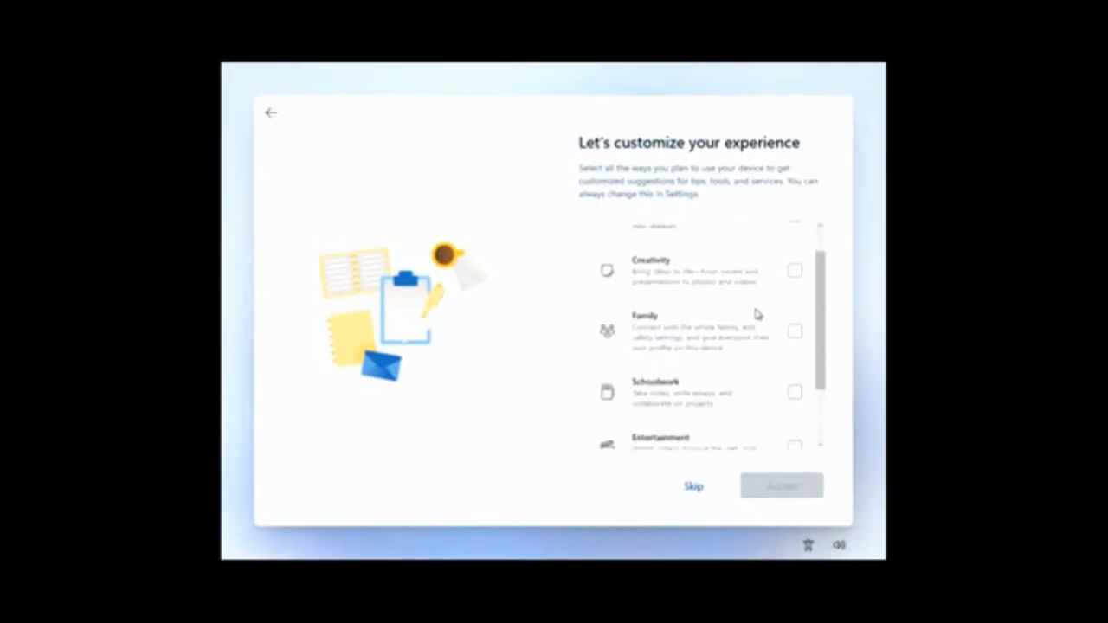
{"action": "scroll", "scroll_direction": "down", "scroll_amount": 3}
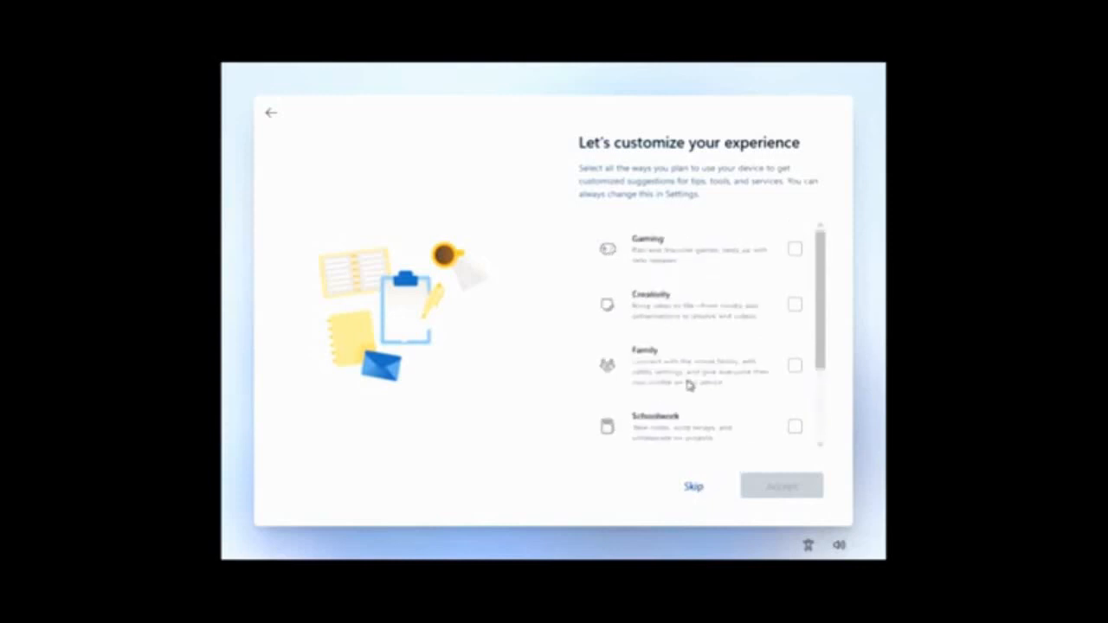
{"action": "scroll", "scroll_direction": "down", "scroll_amount": 3}
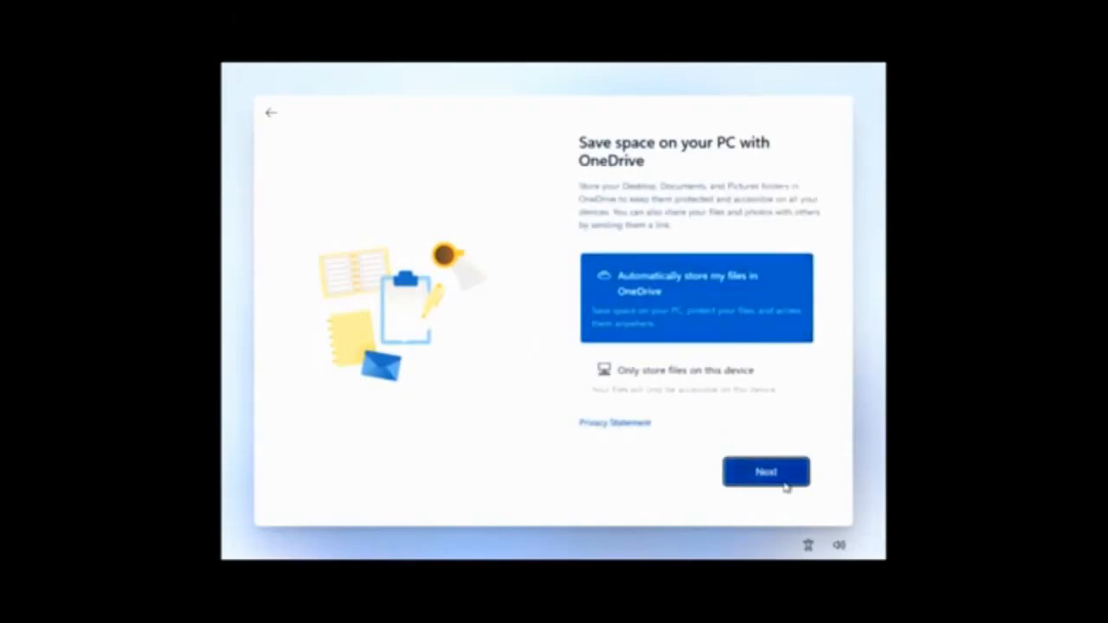
Keep automatic OneDrive file storage and finish setup to reach the desktop.
{"action": "left_click", "coordinate": [765, 471]}
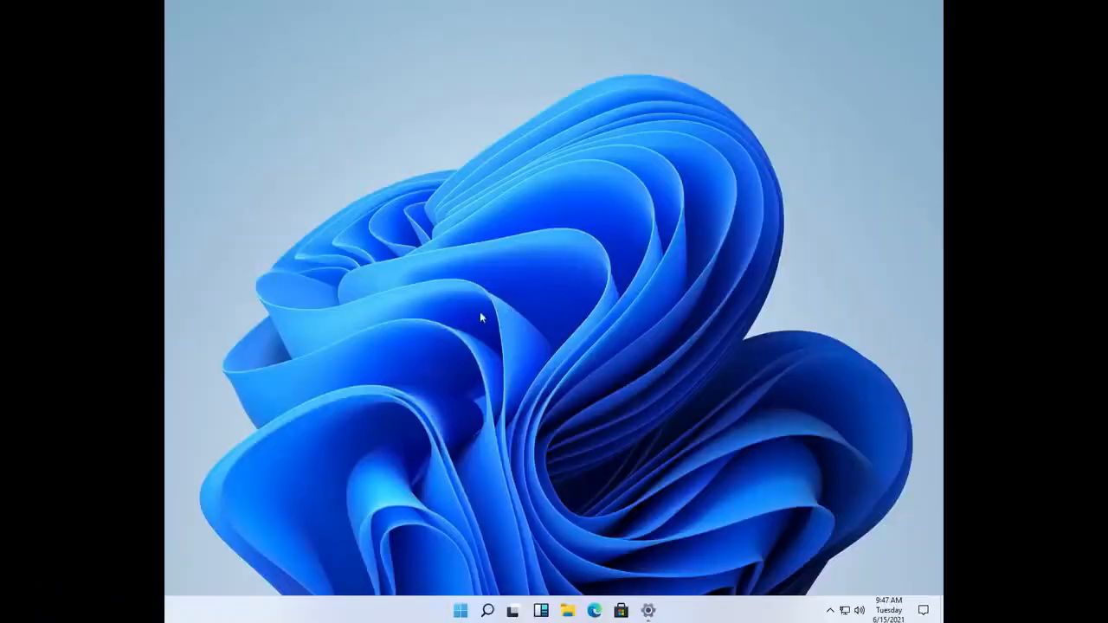
Show the notification center with the blocked location access notices.
{"action": "left_click", "coordinate": [461, 610]}
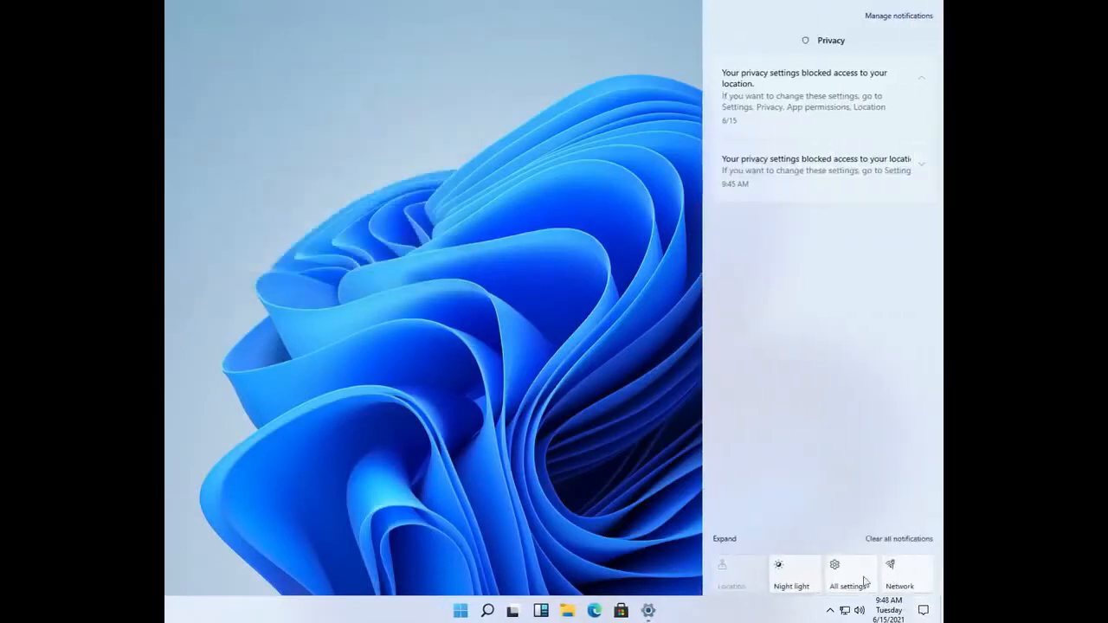
{"action": "left_click", "coordinate": [921, 162]}
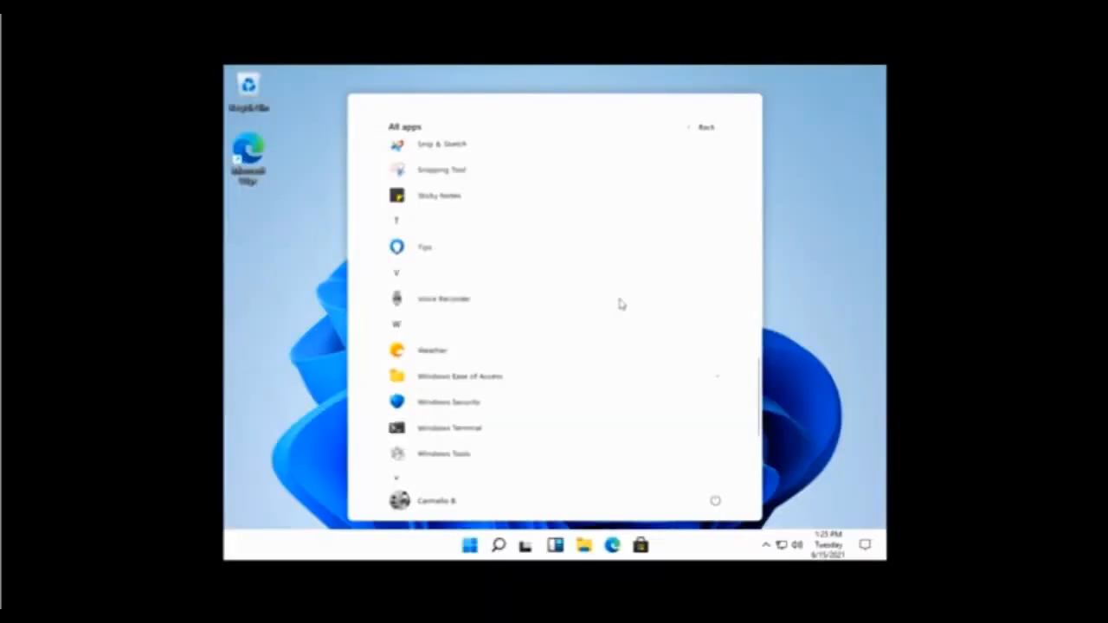
{"action": "left_click", "coordinate": [702, 128]}
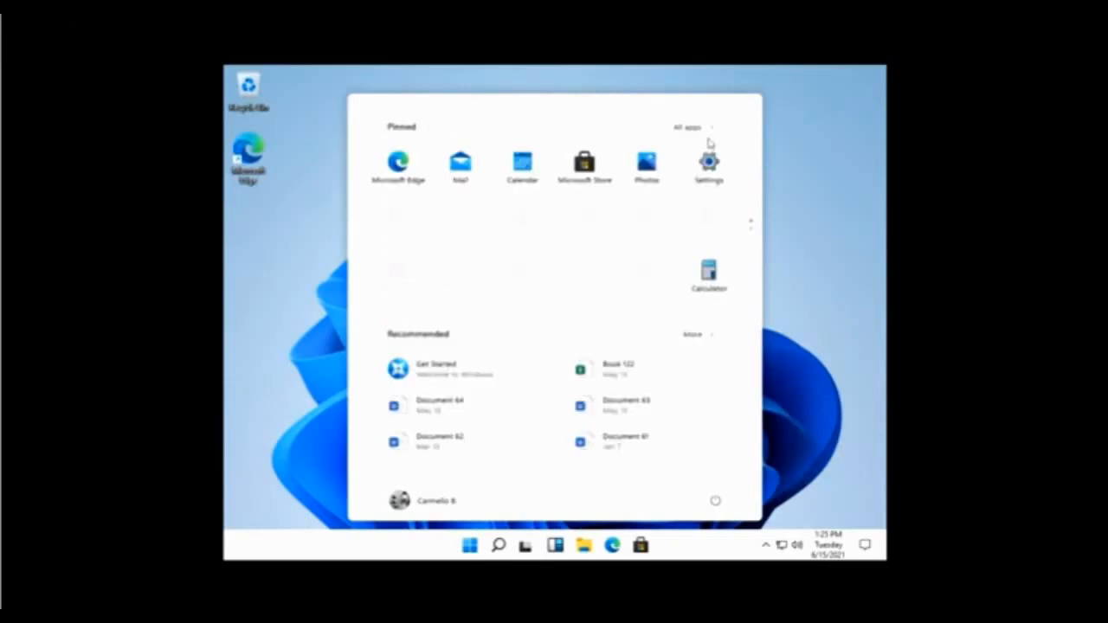
{"action": "left_click", "coordinate": [470, 544]}
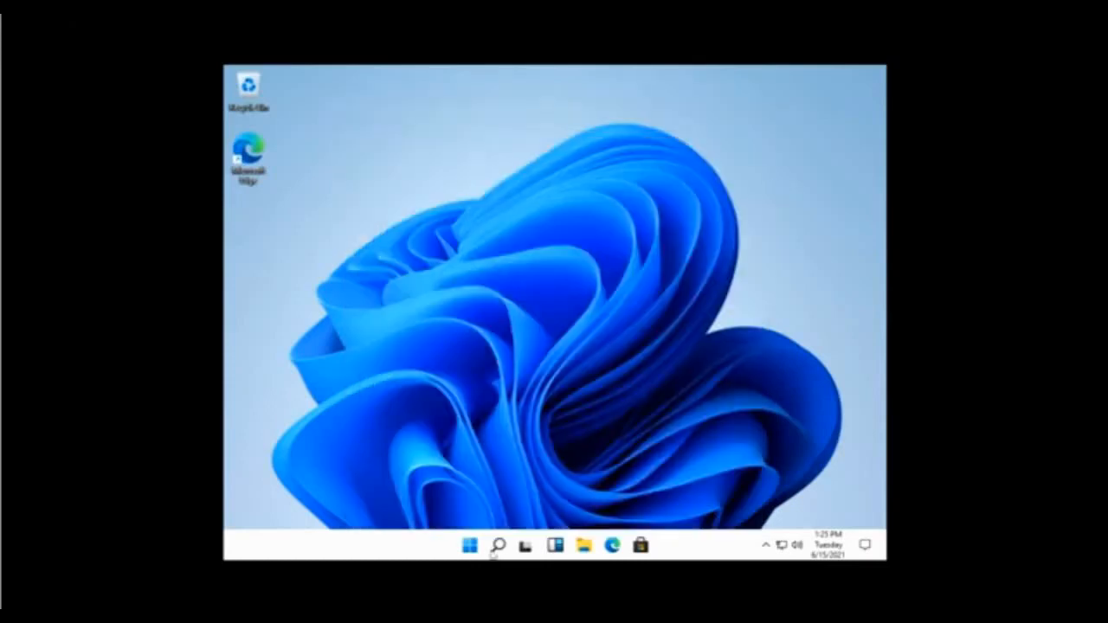
{"action": "left_click", "coordinate": [469, 544]}
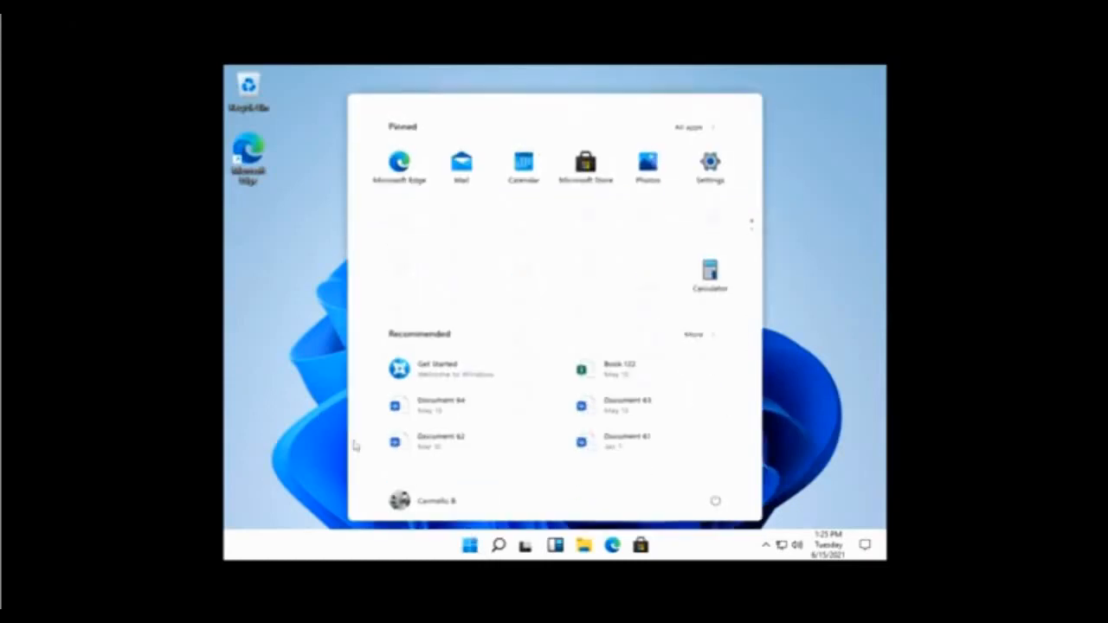
{"action": "left_click", "coordinate": [469, 546]}
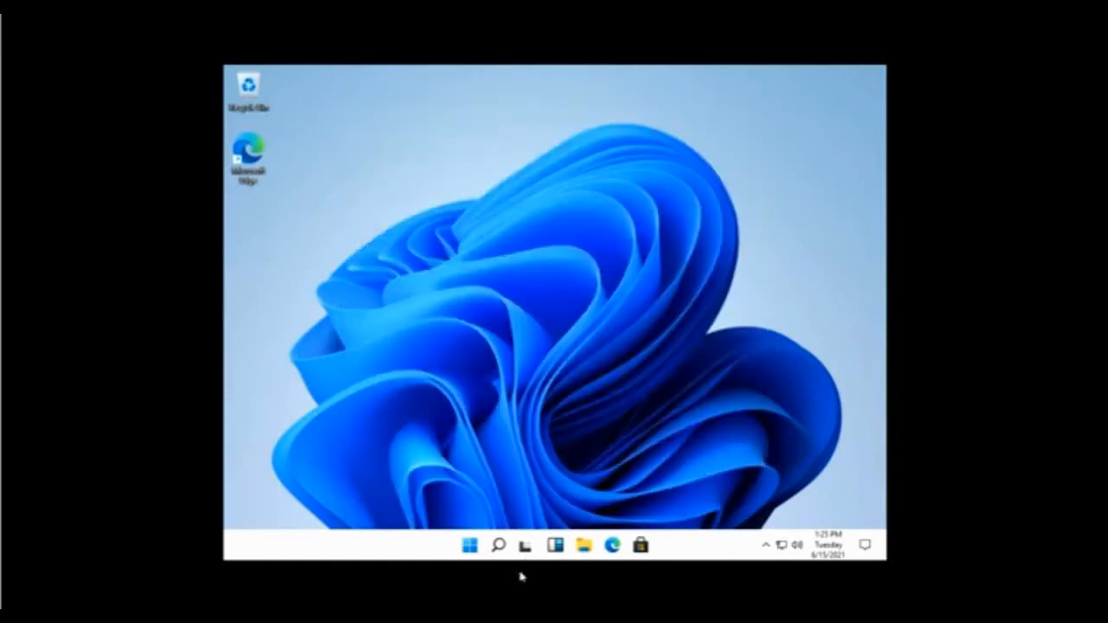
{"action": "left_click", "coordinate": [498, 543]}
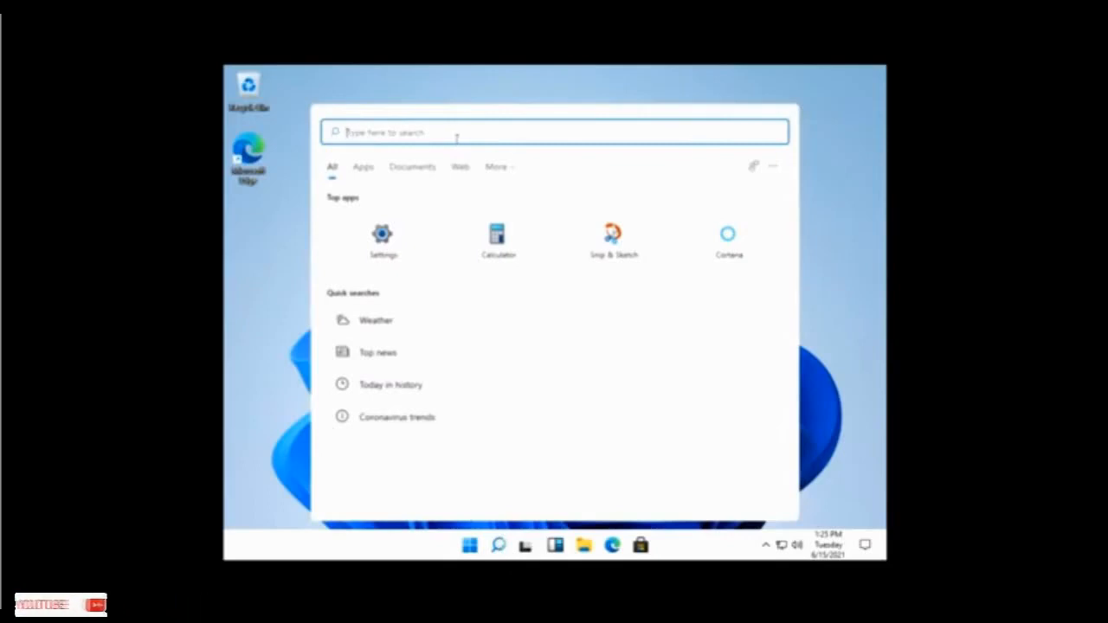
{"action": "left_click", "coordinate": [773, 166]}
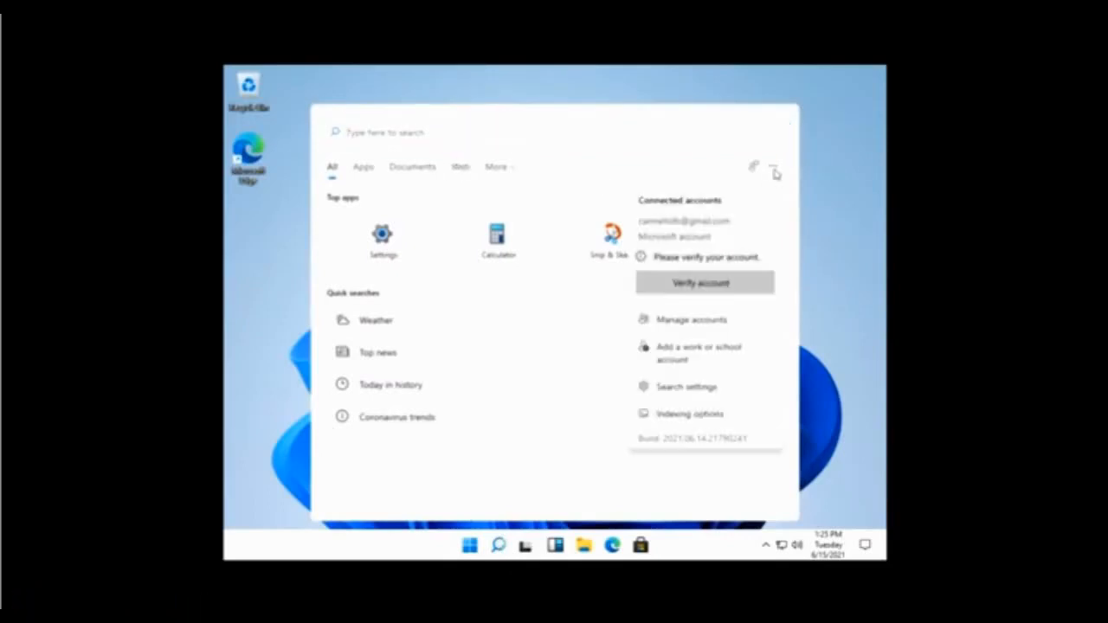
{"action": "mouse_move", "coordinate": [587, 163]}
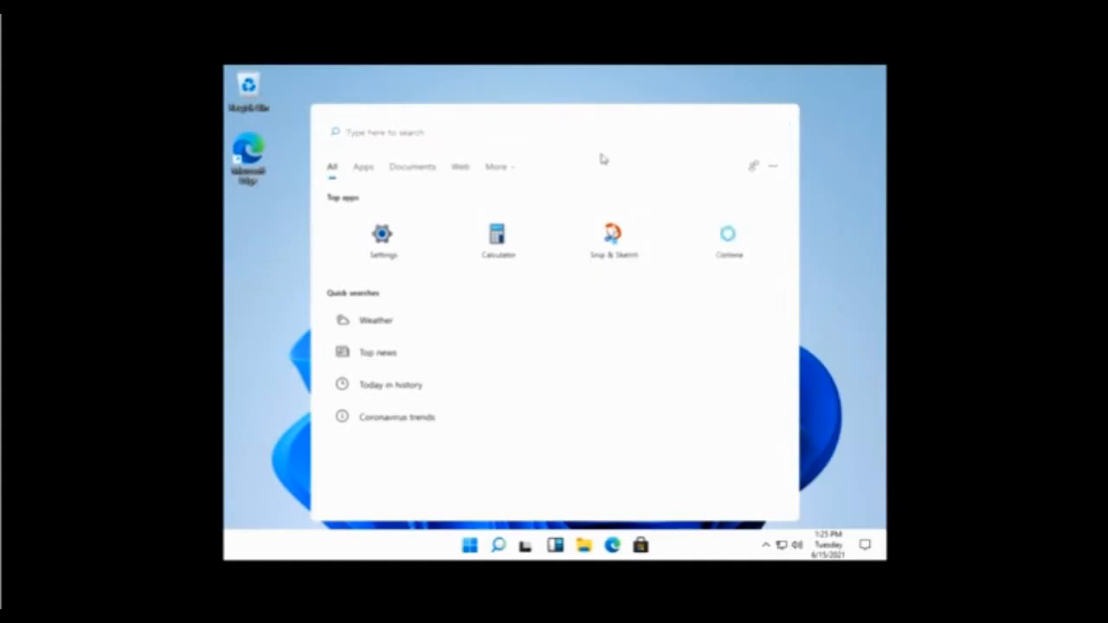
{"action": "type", "text": "apps"}
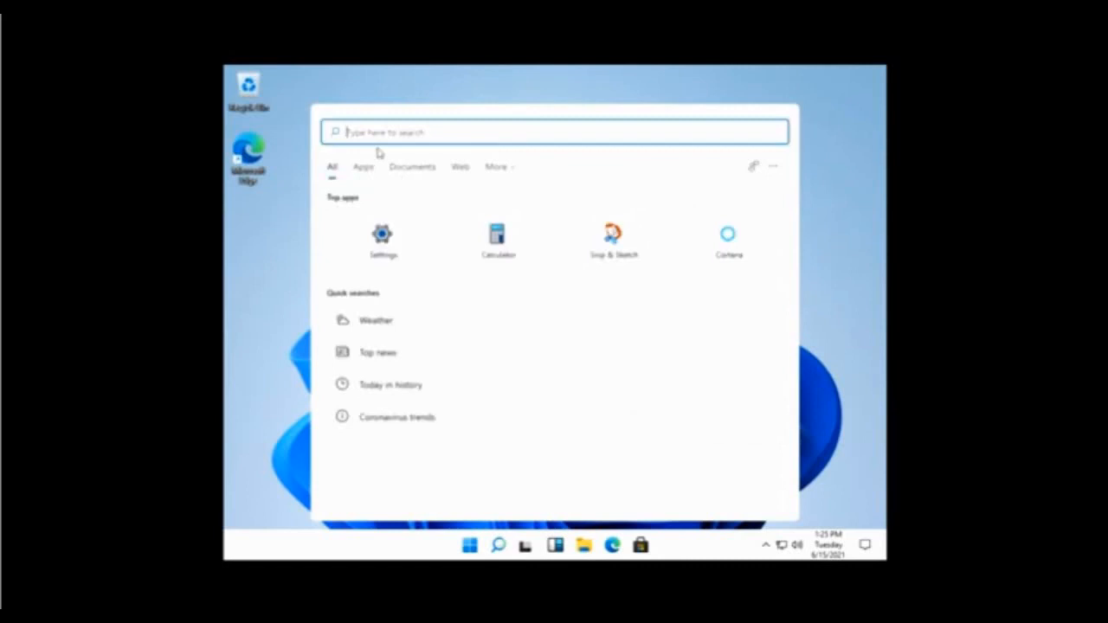
{"action": "mouse_move", "coordinate": [423, 239]}
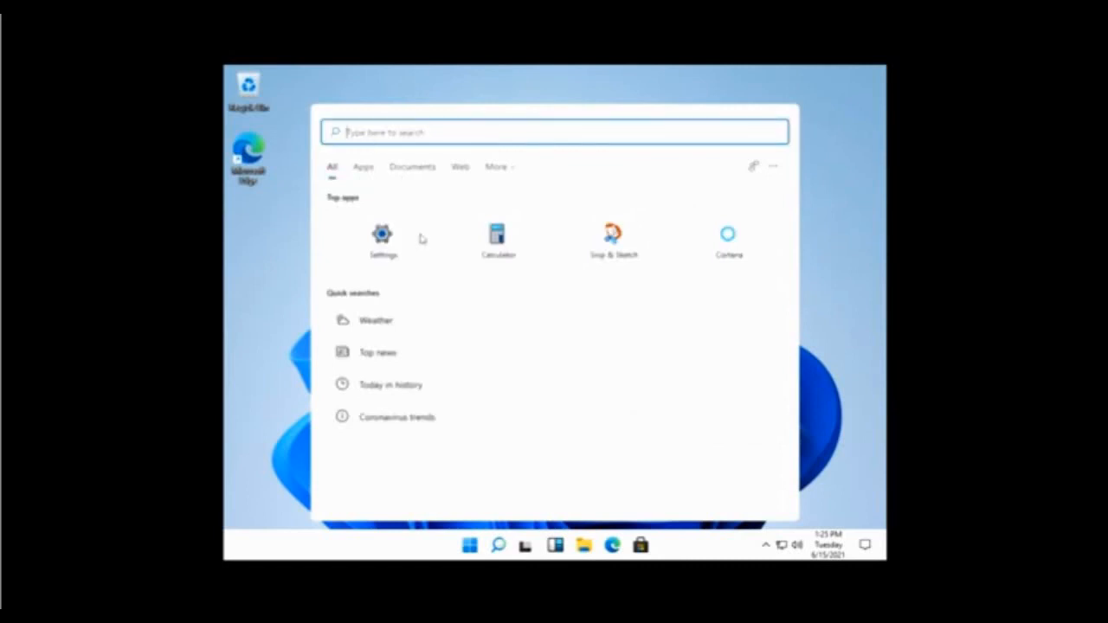
{"action": "mouse_move", "coordinate": [338, 272]}
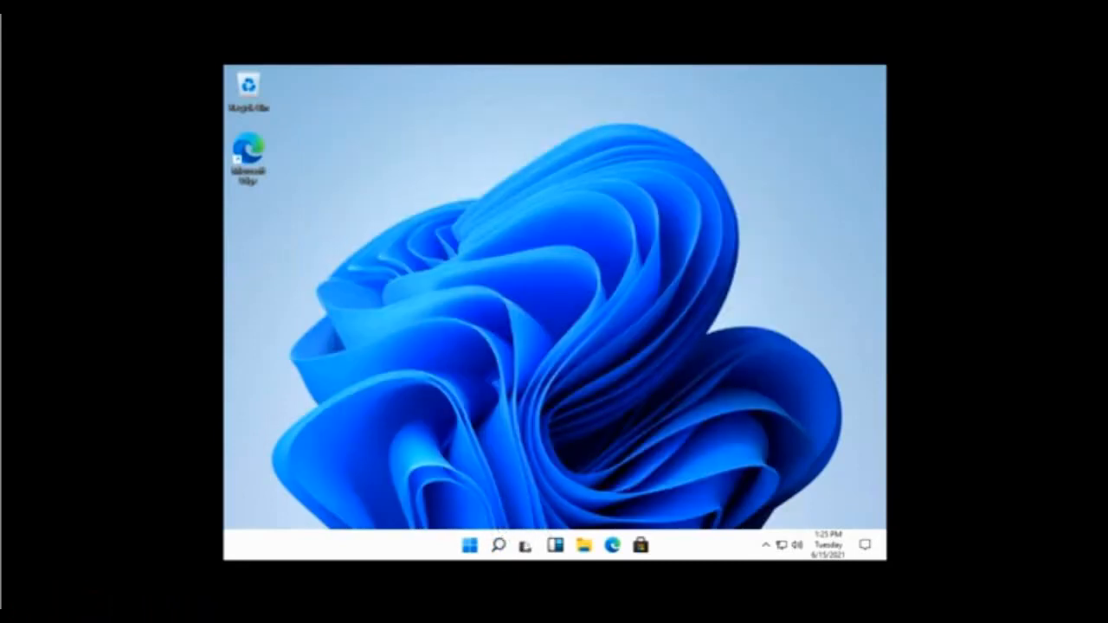
{"action": "left_click", "coordinate": [526, 545]}
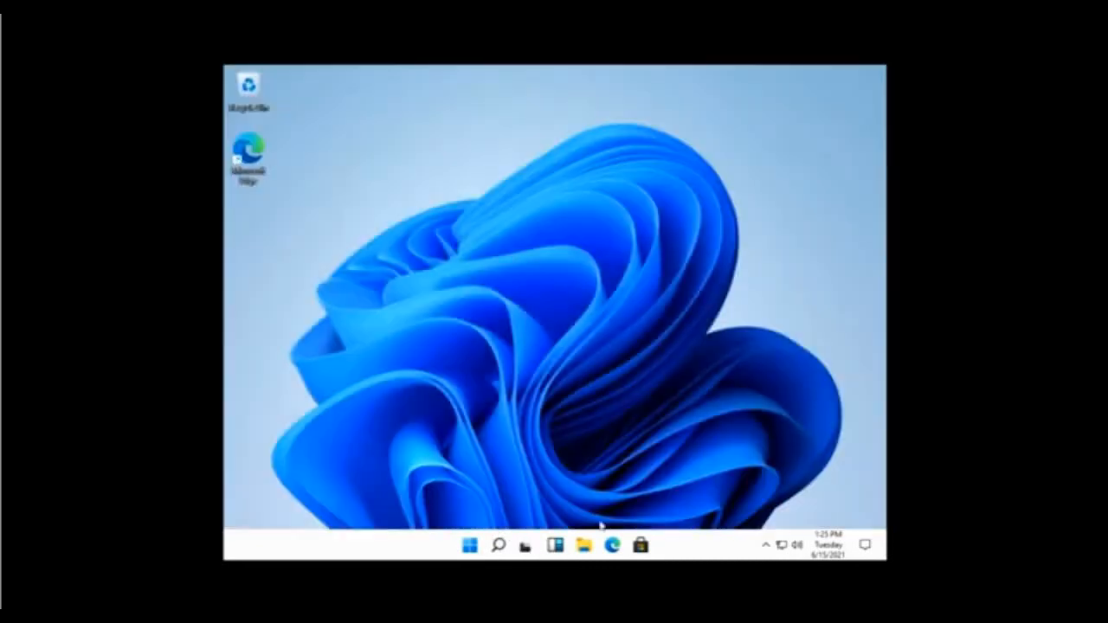
{"action": "left_click", "coordinate": [554, 545]}
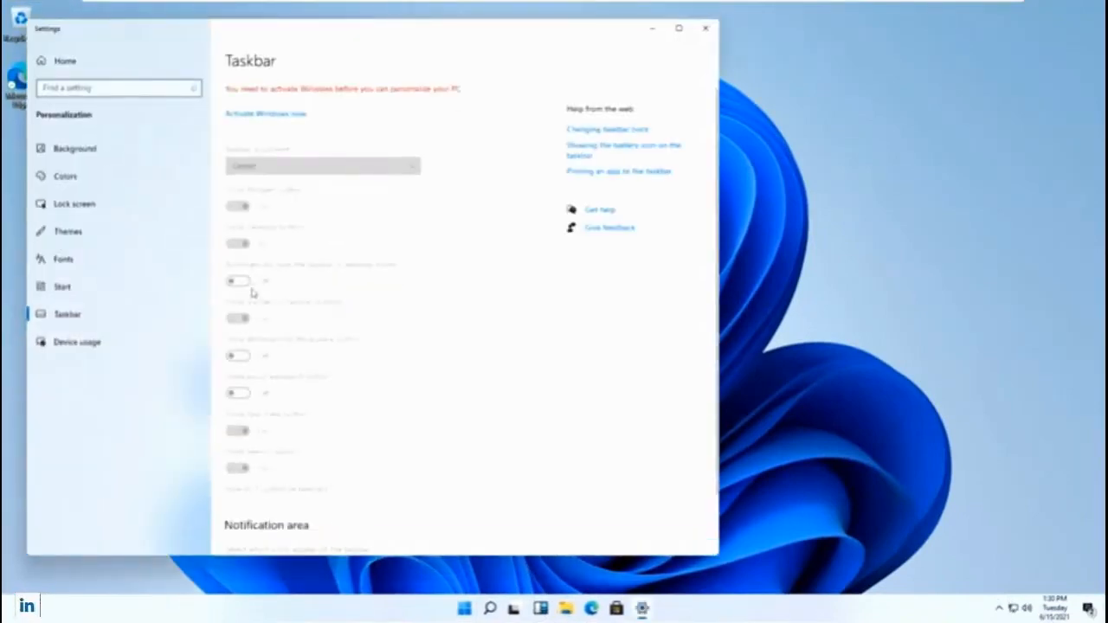
Scroll through the Taskbar personalization page and its greyed-out behavior toggles.
{"action": "scroll", "scroll_direction": "down", "scroll_amount": 3}
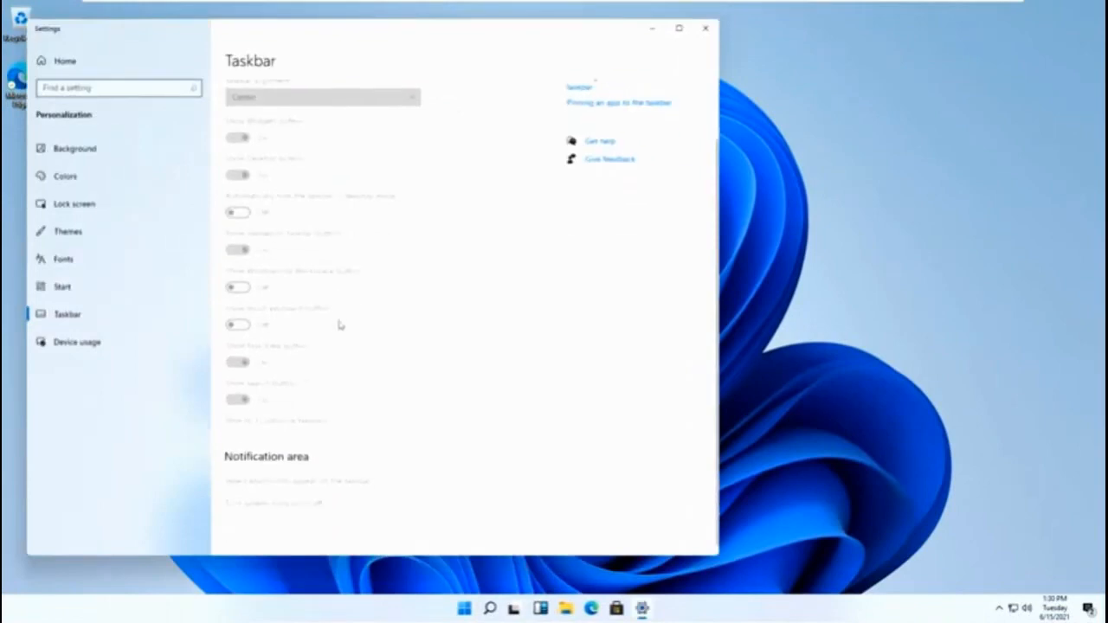
{"action": "mouse_move", "coordinate": [337, 332]}
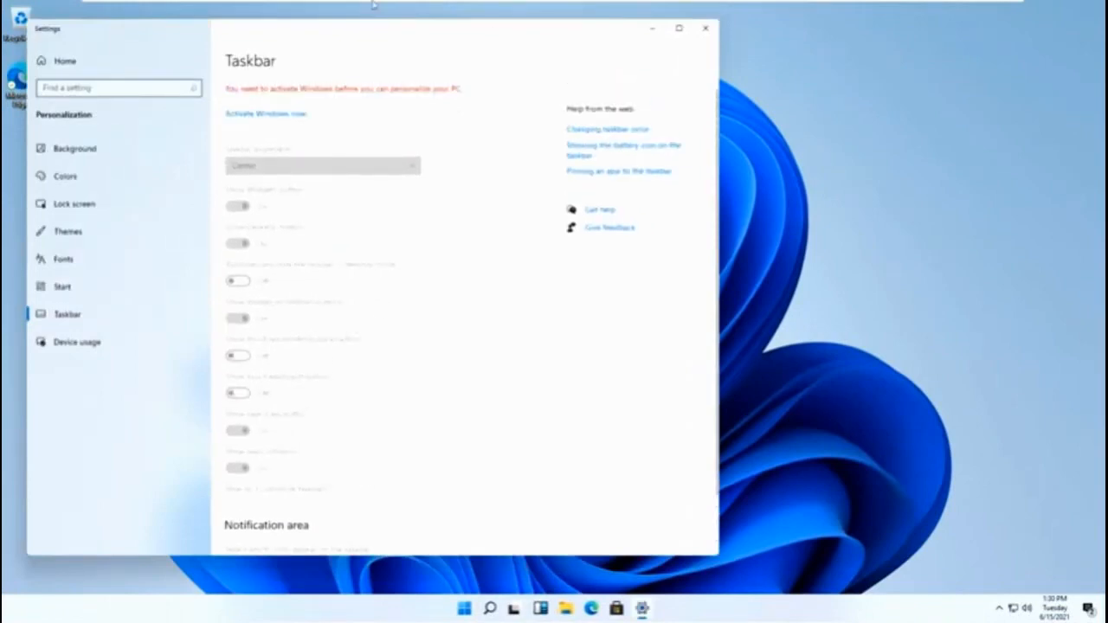
{"action": "mouse_move", "coordinate": [385, 391]}
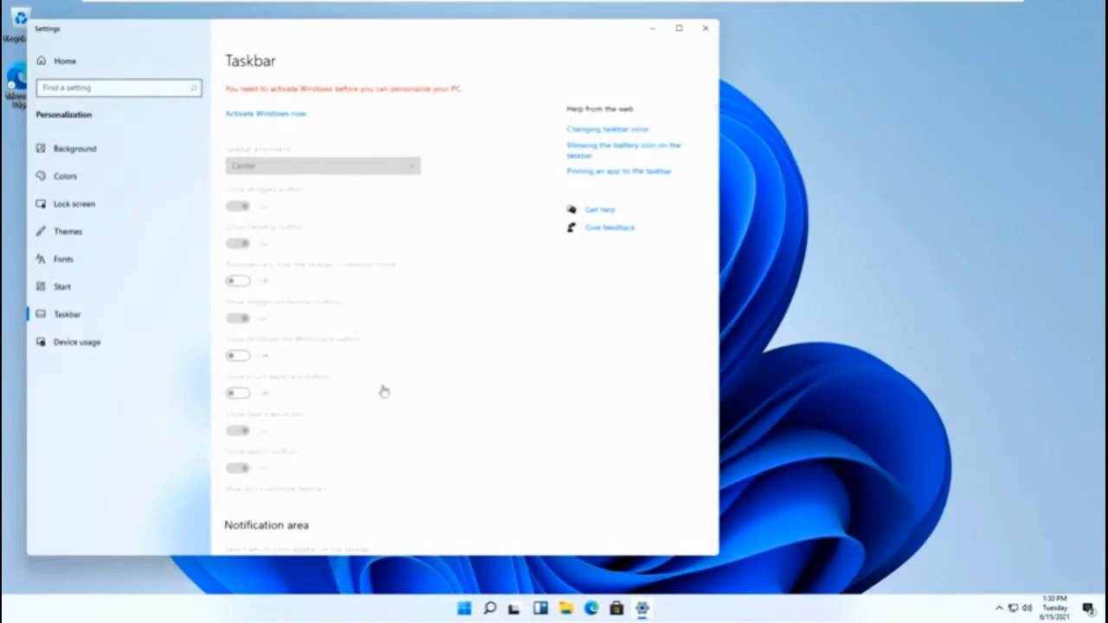
{"action": "mouse_move", "coordinate": [370, 315]}
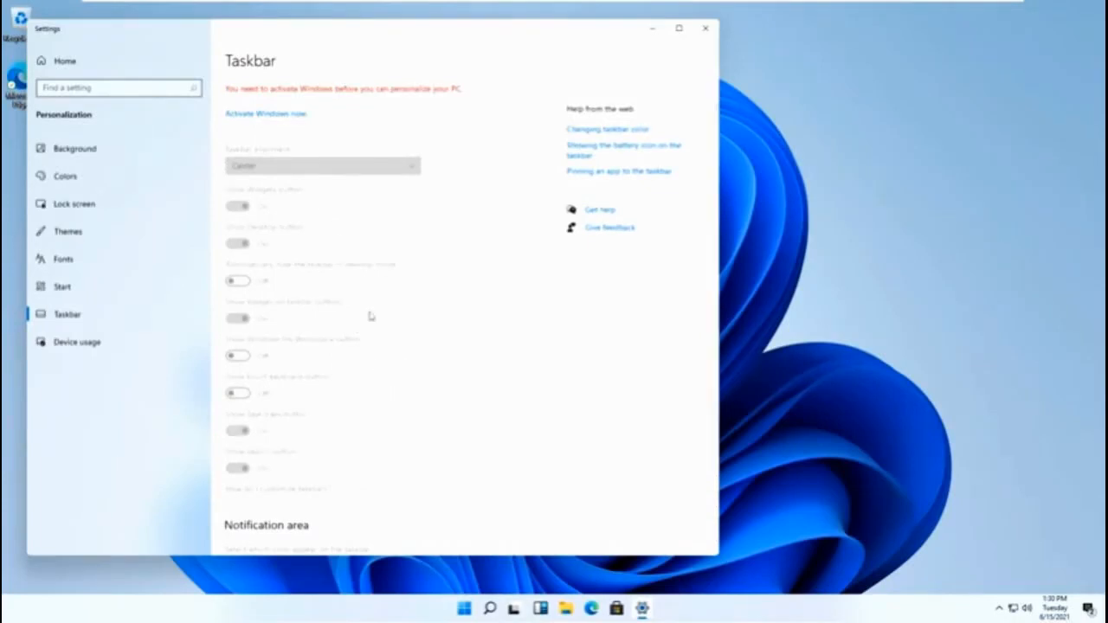
{"action": "scroll", "scroll_direction": "down", "scroll_amount": 3}
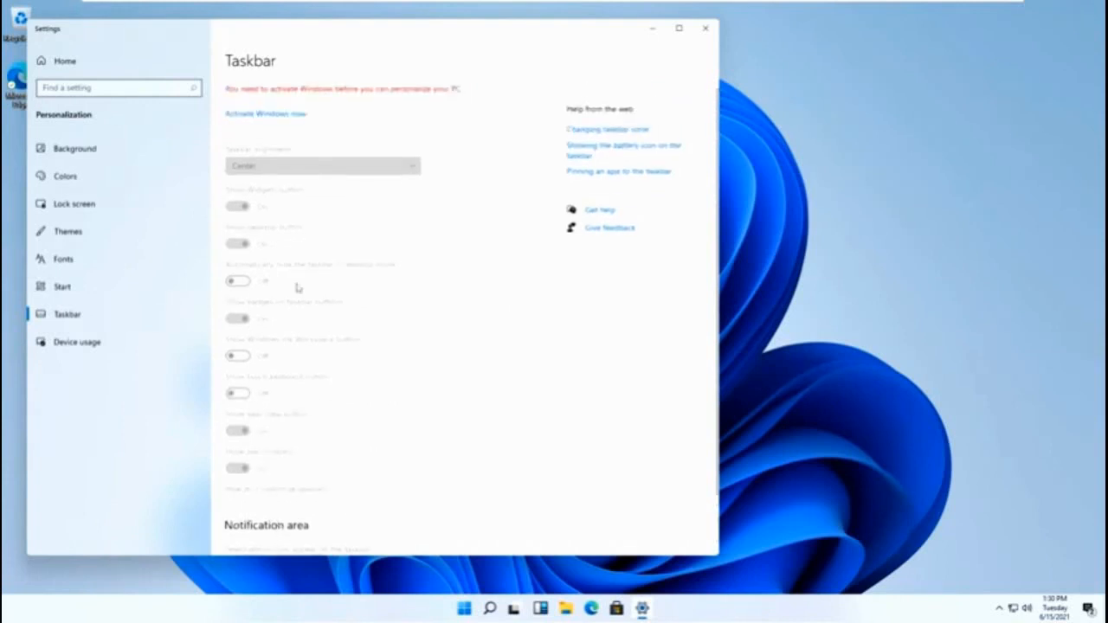
{"action": "mouse_move", "coordinate": [1018, 592]}
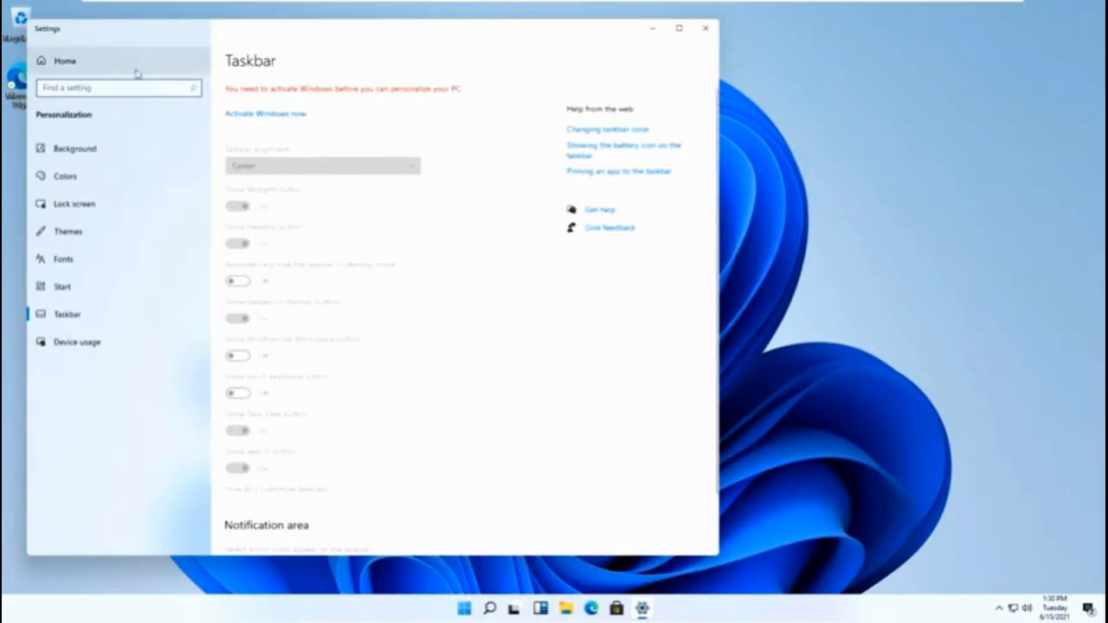
Go from Settings Home to the System Display page.
{"action": "left_click", "coordinate": [64, 61]}
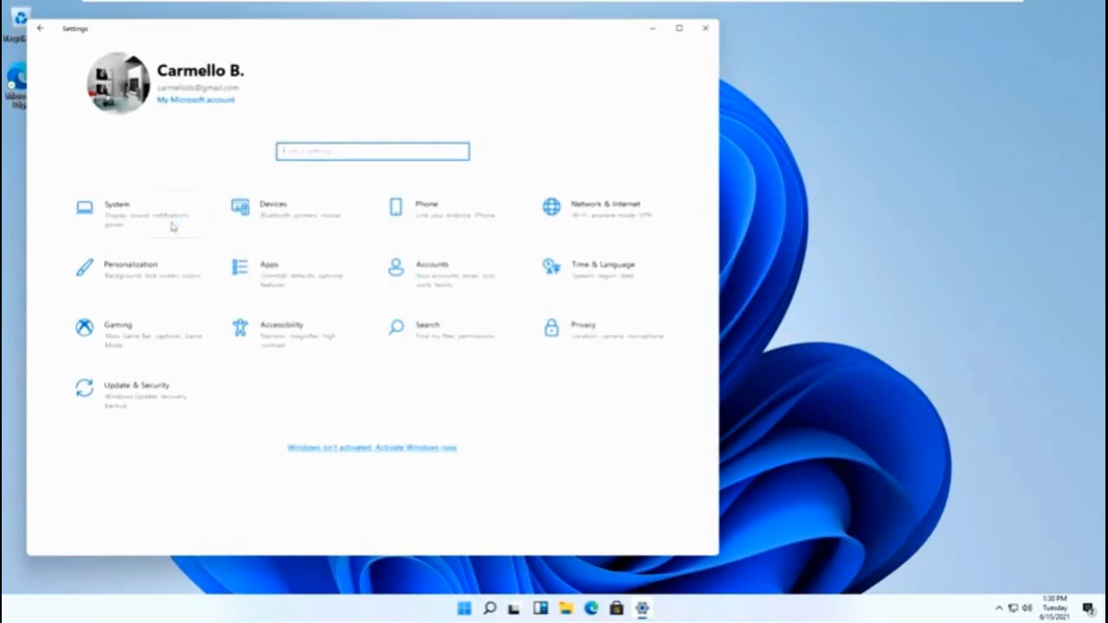
{"action": "left_click", "coordinate": [117, 211]}
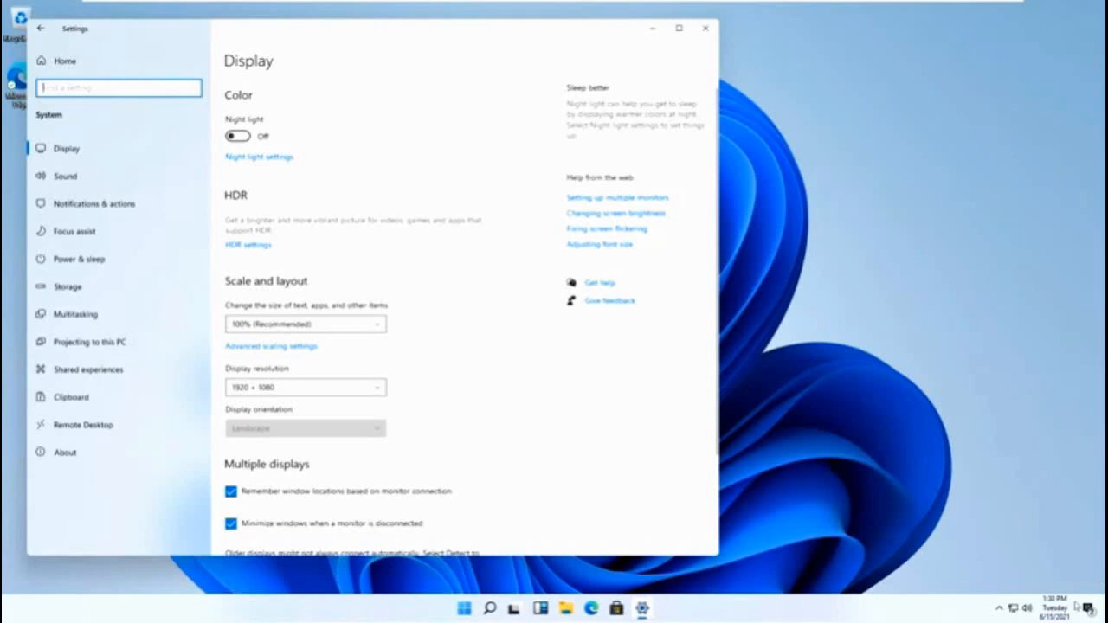
Clear all startup app notifications, then bring up the Start menu.
{"action": "left_click", "coordinate": [1028, 606]}
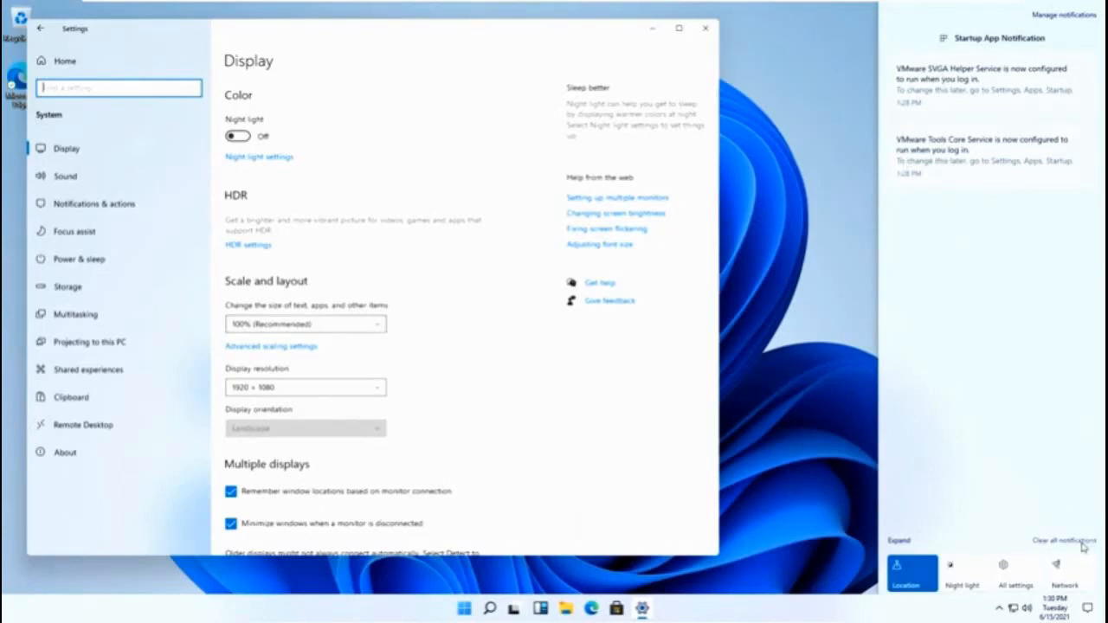
{"action": "left_click", "coordinate": [1064, 540]}
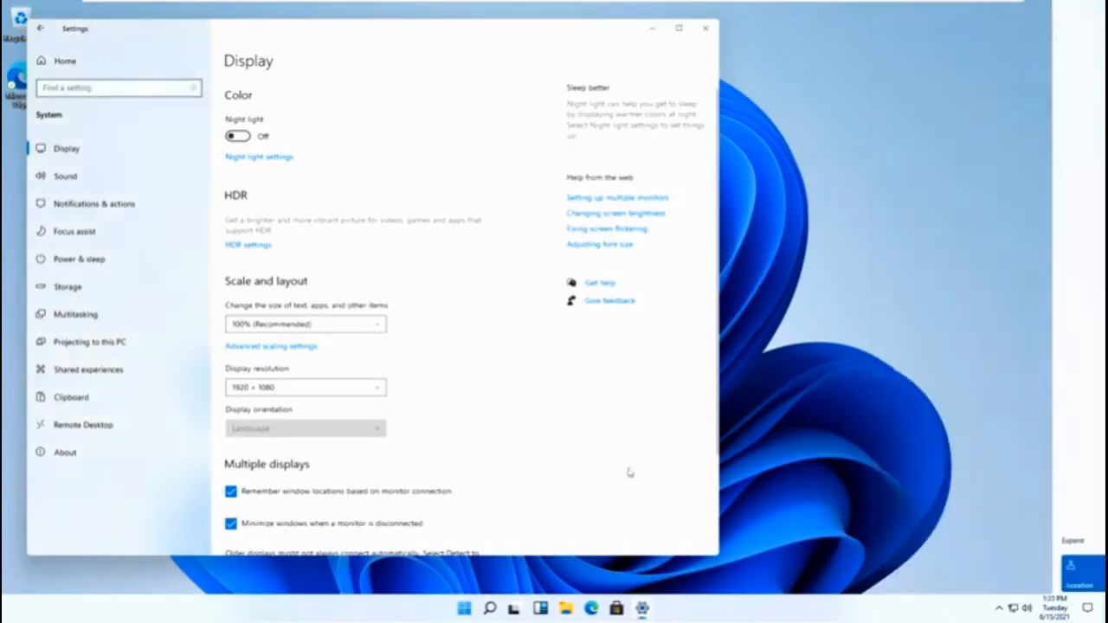
{"action": "mouse_move", "coordinate": [551, 592]}
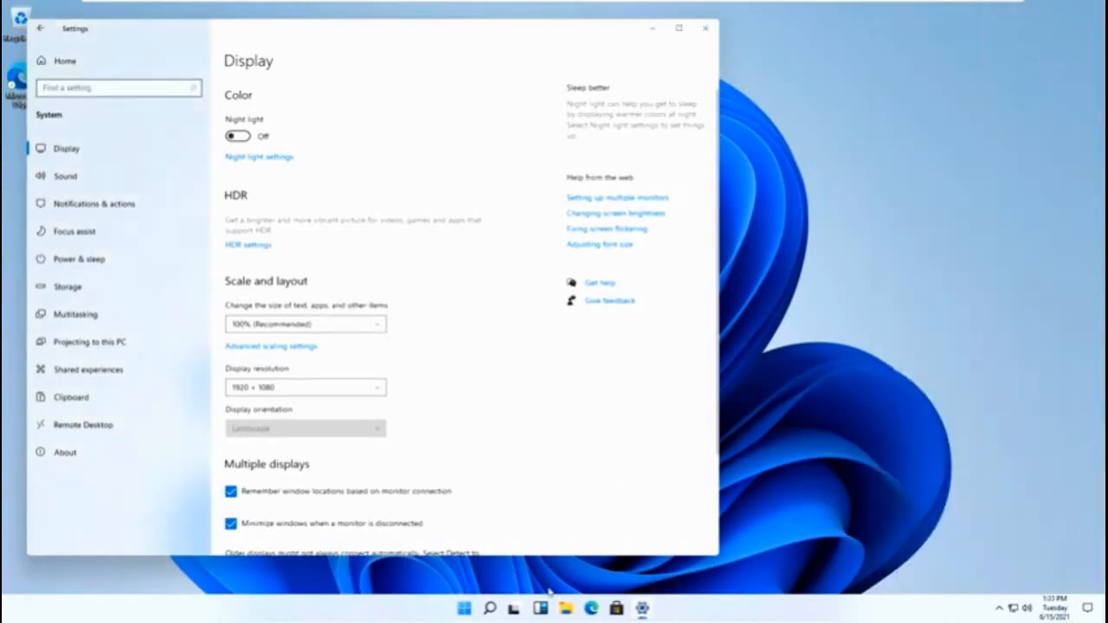
{"action": "left_click", "coordinate": [464, 607]}
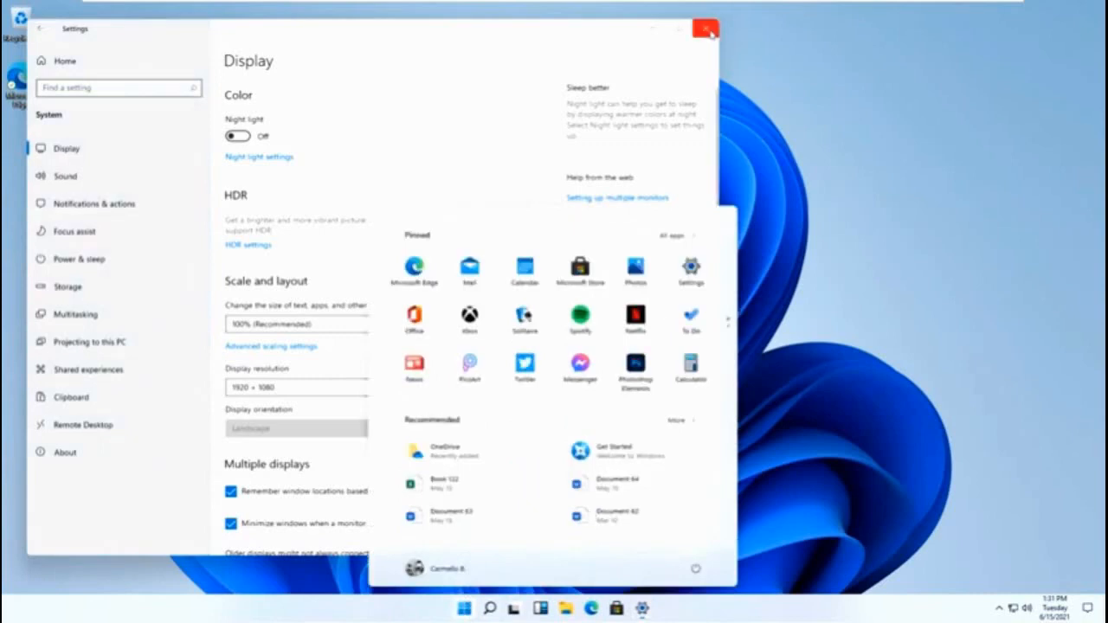
{"action": "left_click", "coordinate": [706, 28]}
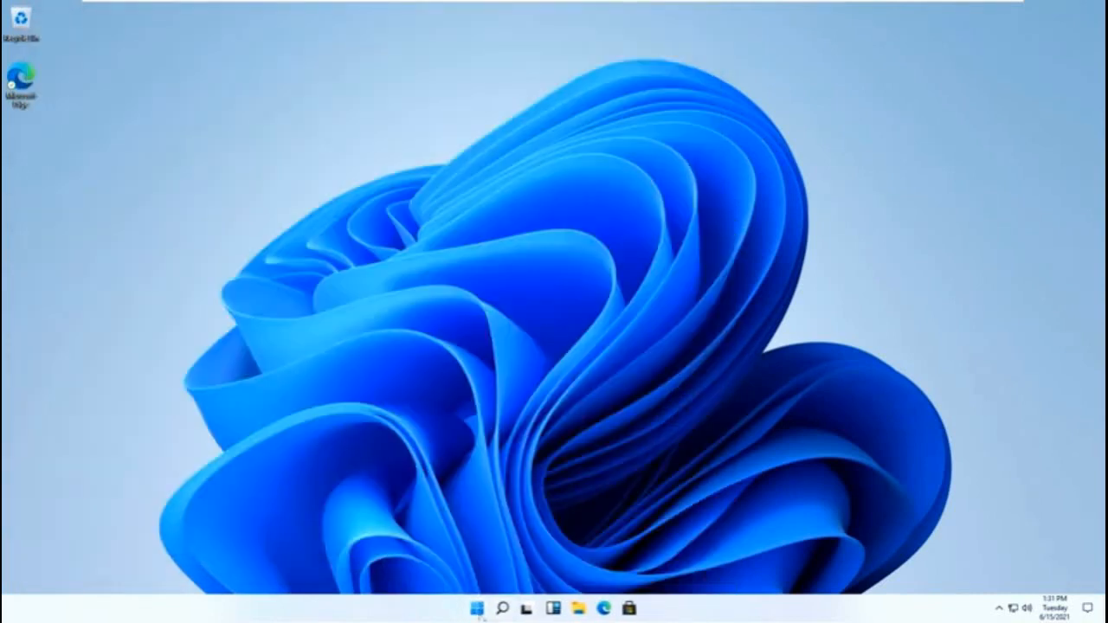
{"action": "left_click", "coordinate": [476, 606]}
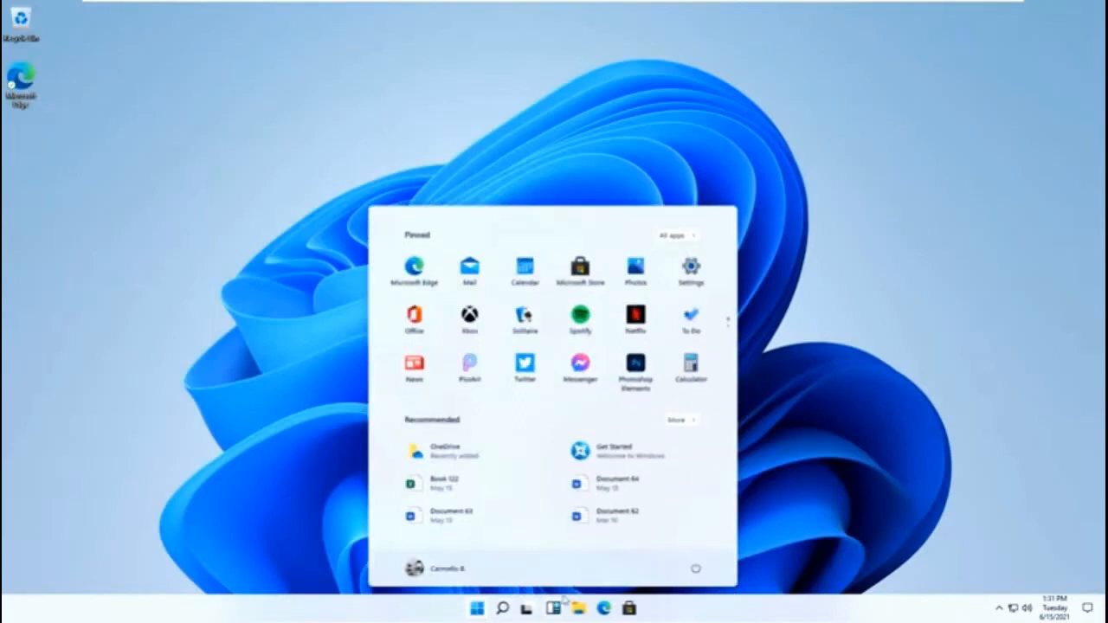
{"action": "mouse_move", "coordinate": [510, 481]}
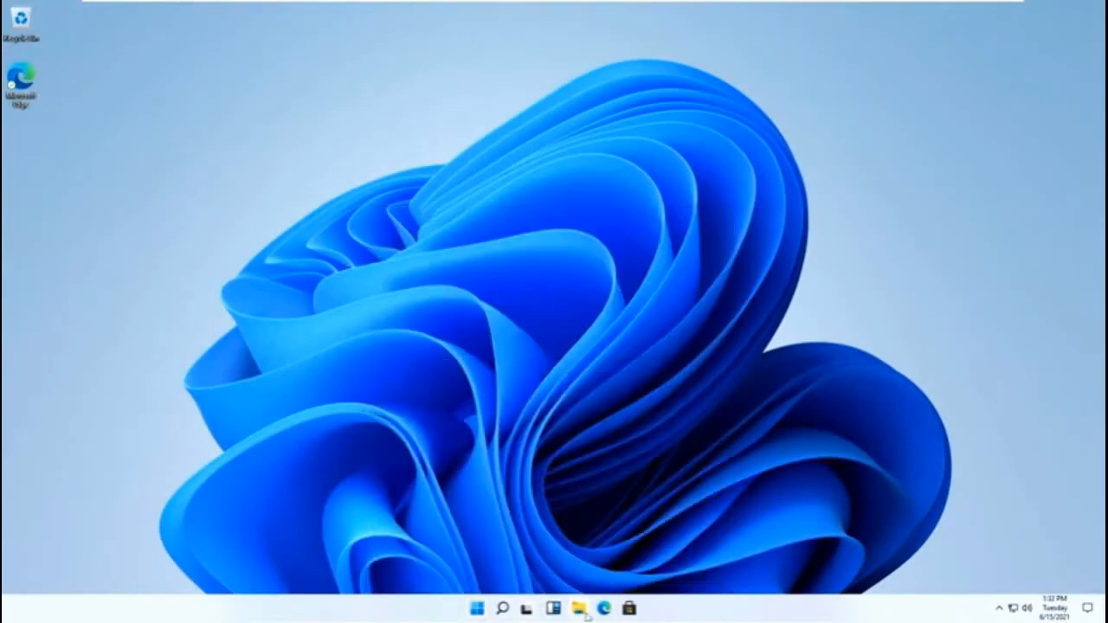
Browse File Explorer to C:\Windows and scroll through its contents.
{"action": "left_click", "coordinate": [578, 607]}
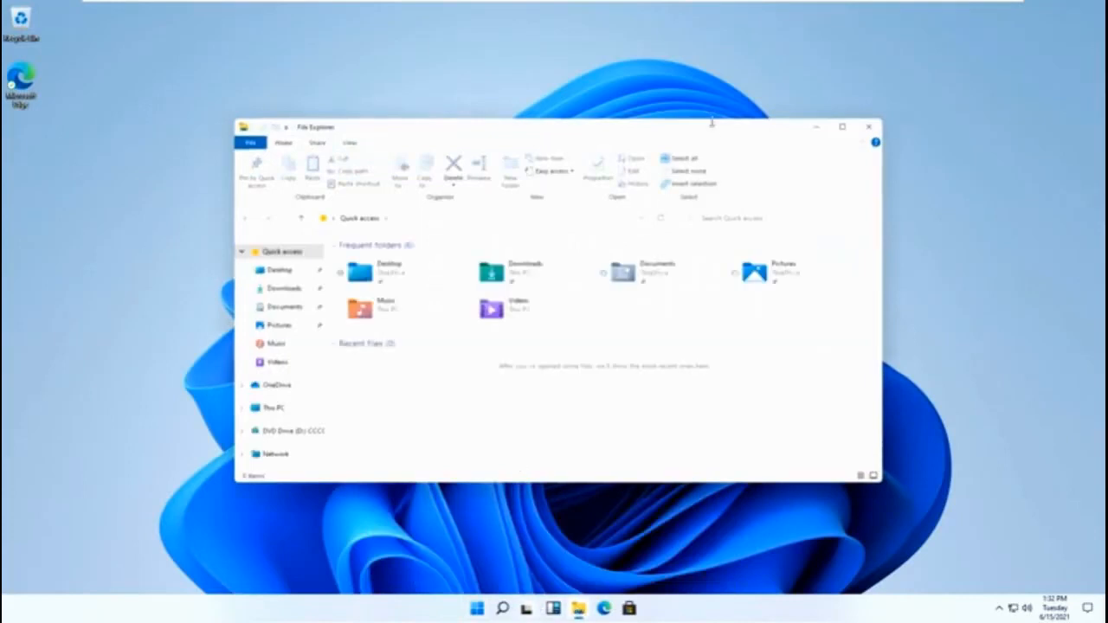
{"action": "left_click", "coordinate": [274, 406]}
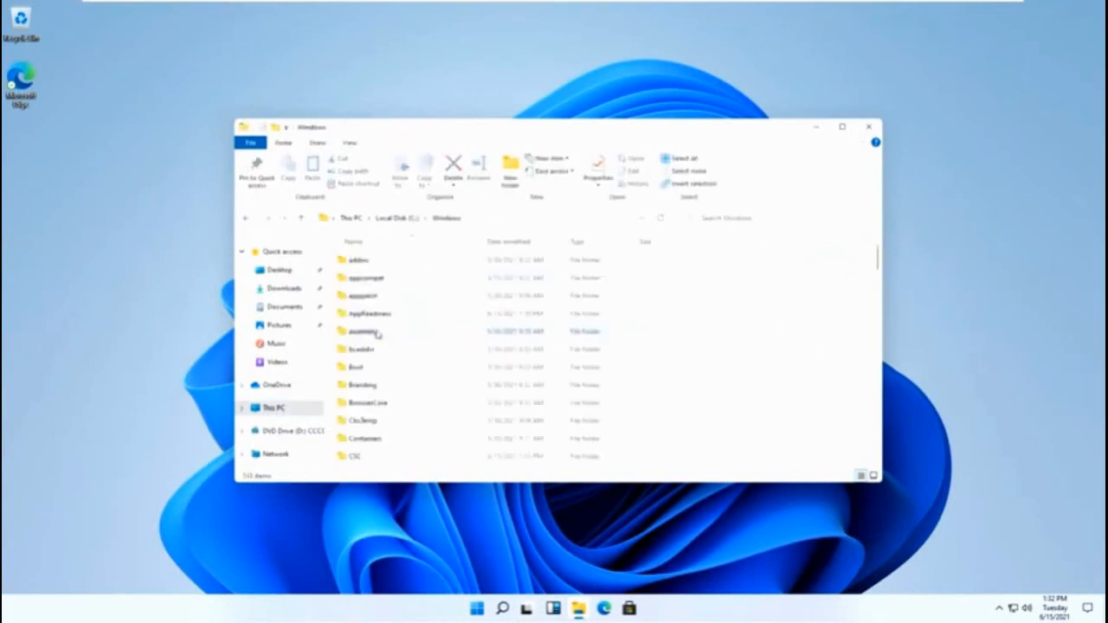
{"action": "scroll", "scroll_direction": "down", "scroll_amount": 3}
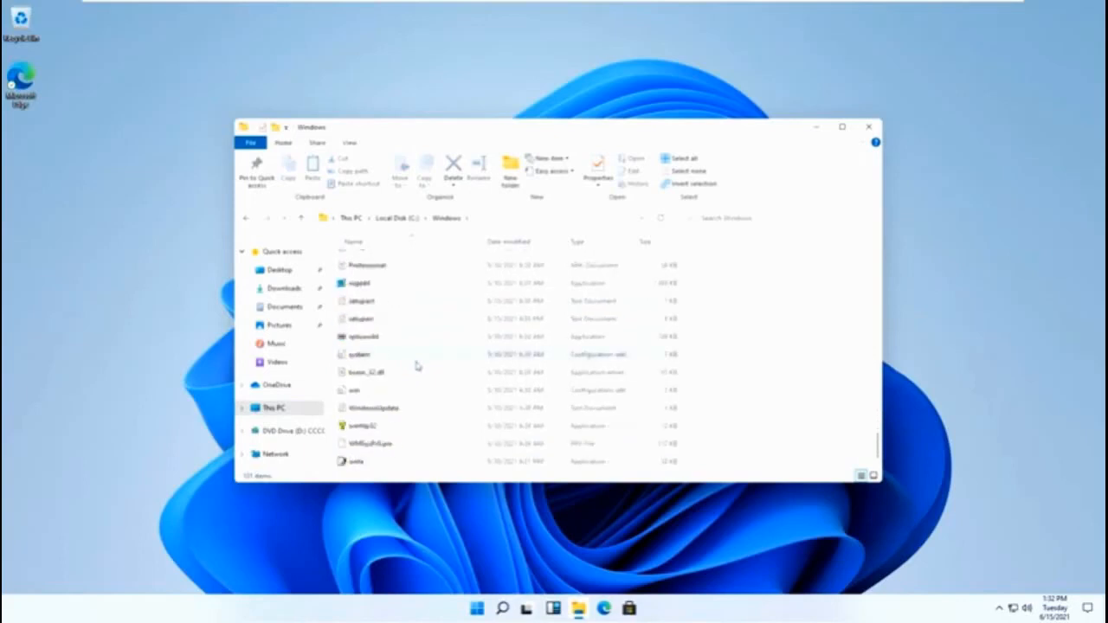
{"action": "mouse_move", "coordinate": [869, 128]}
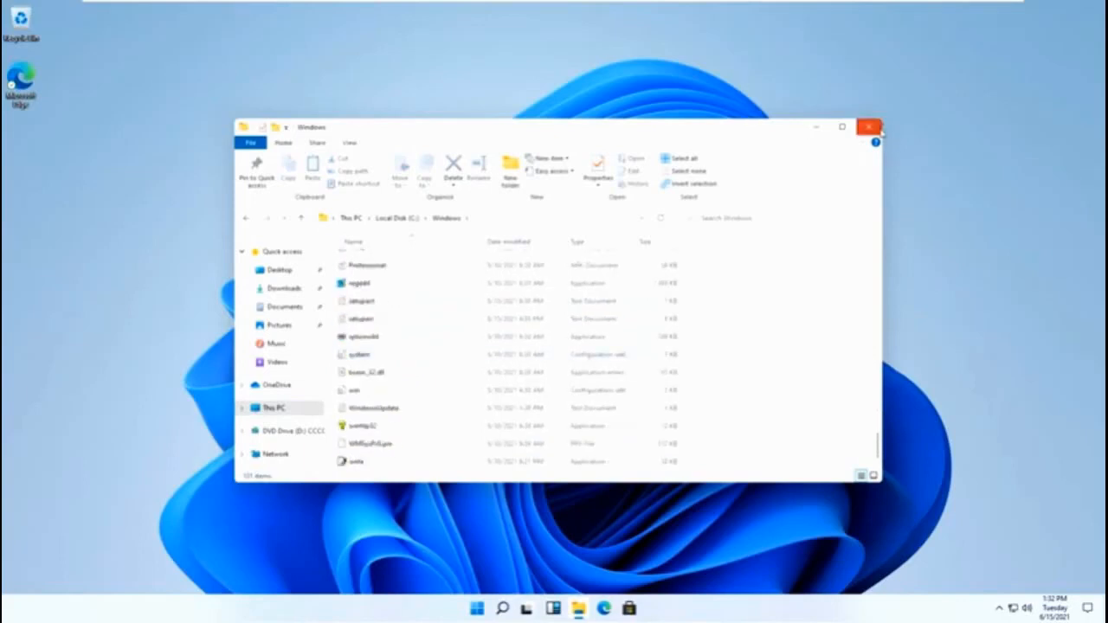
Close the File Explorer window to return to the desktop.
{"action": "left_click", "coordinate": [477, 606]}
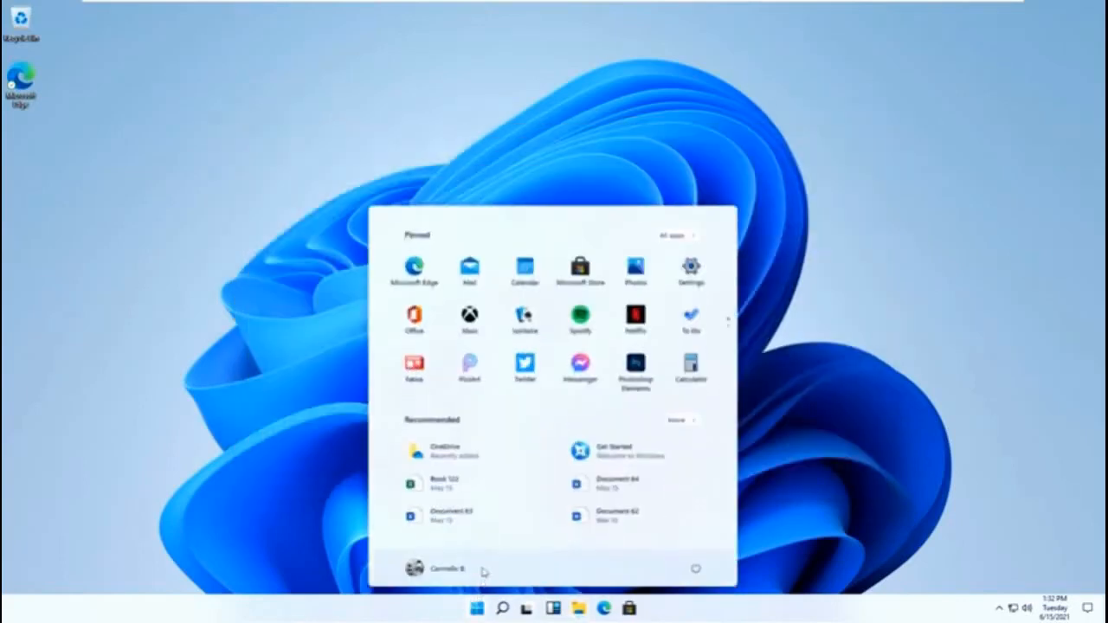
{"action": "mouse_move", "coordinate": [731, 329]}
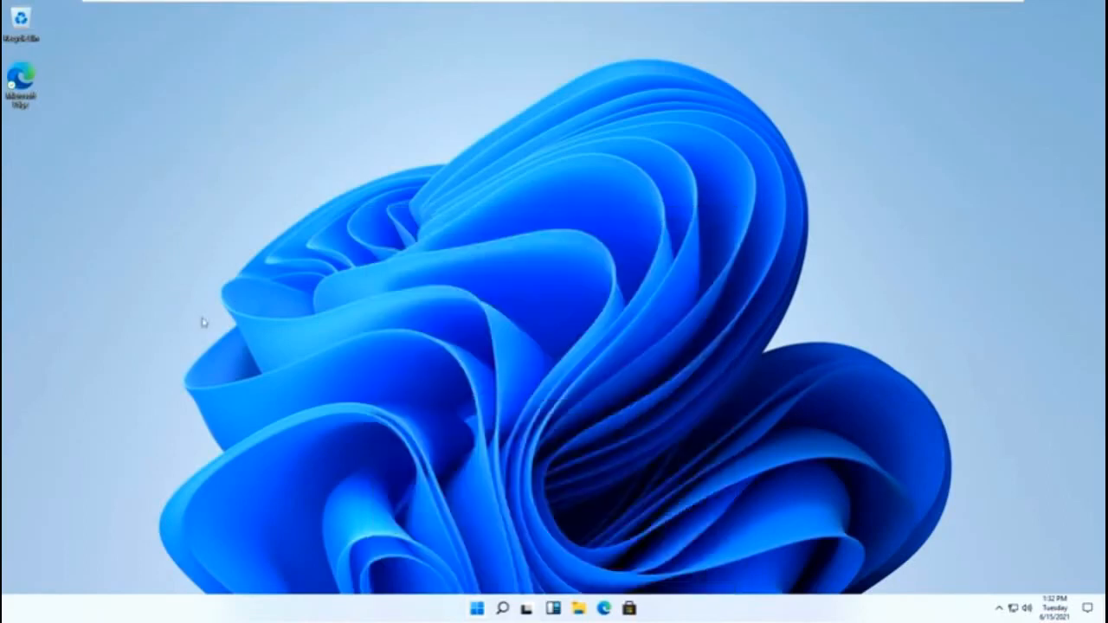
Launch Edge, complete its first-run setup and confirm the new tab page layout.
{"action": "left_click", "coordinate": [604, 607]}
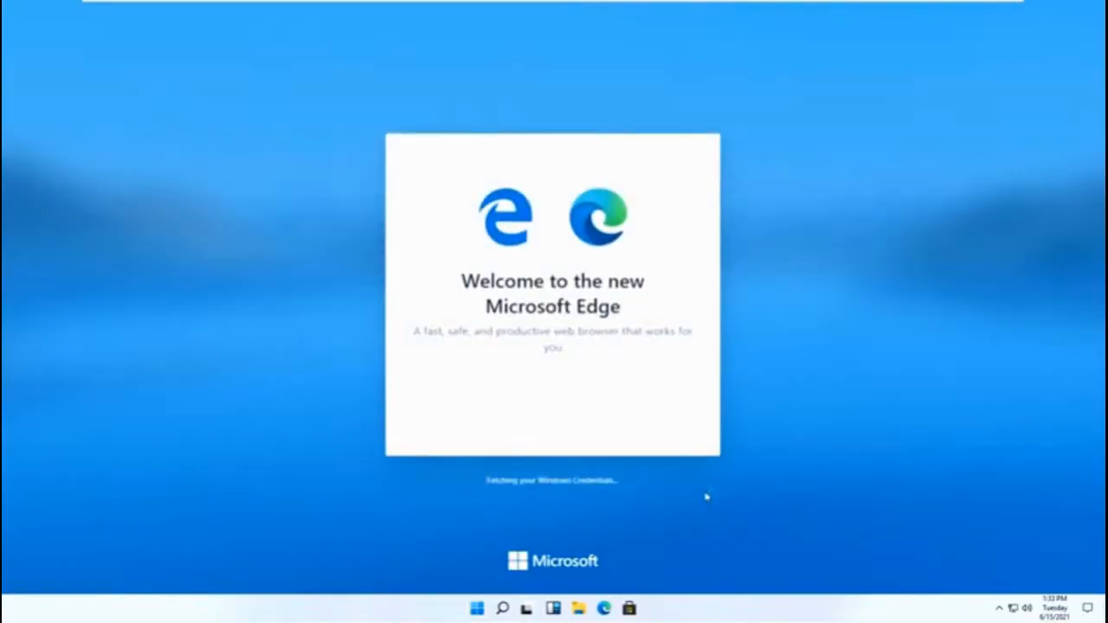
{"action": "mouse_move", "coordinate": [655, 533]}
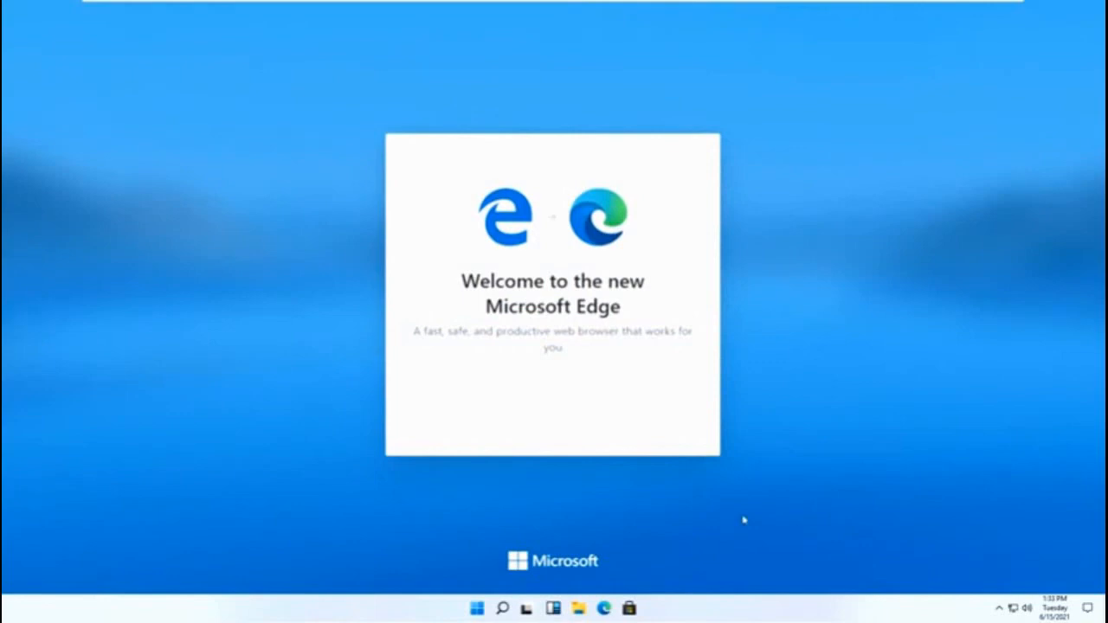
{"action": "mouse_move", "coordinate": [603, 384]}
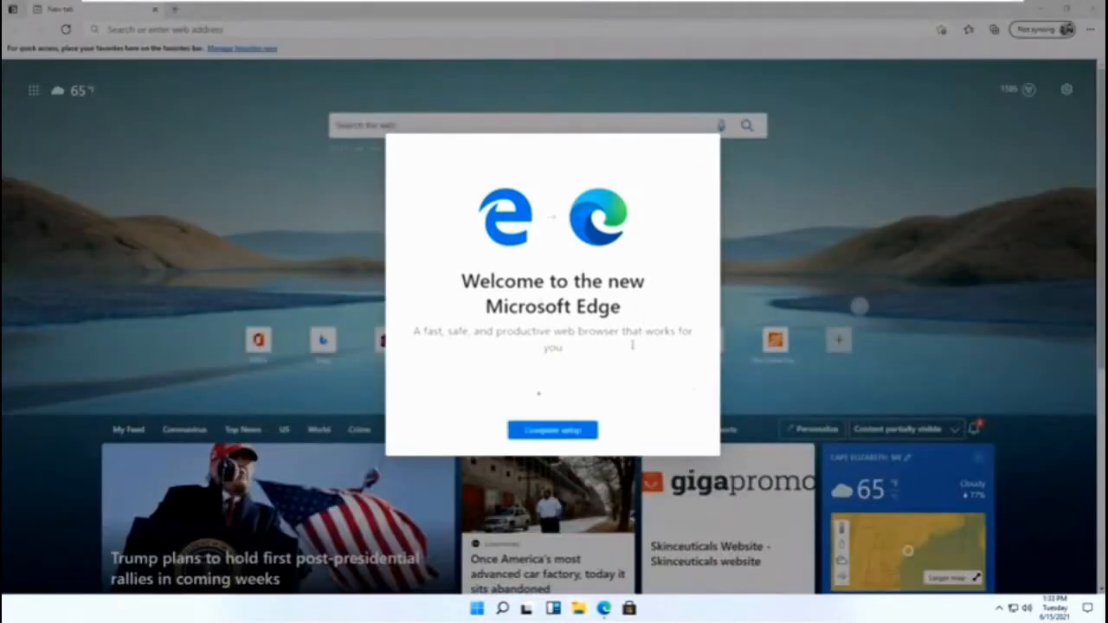
{"action": "left_click", "coordinate": [552, 430]}
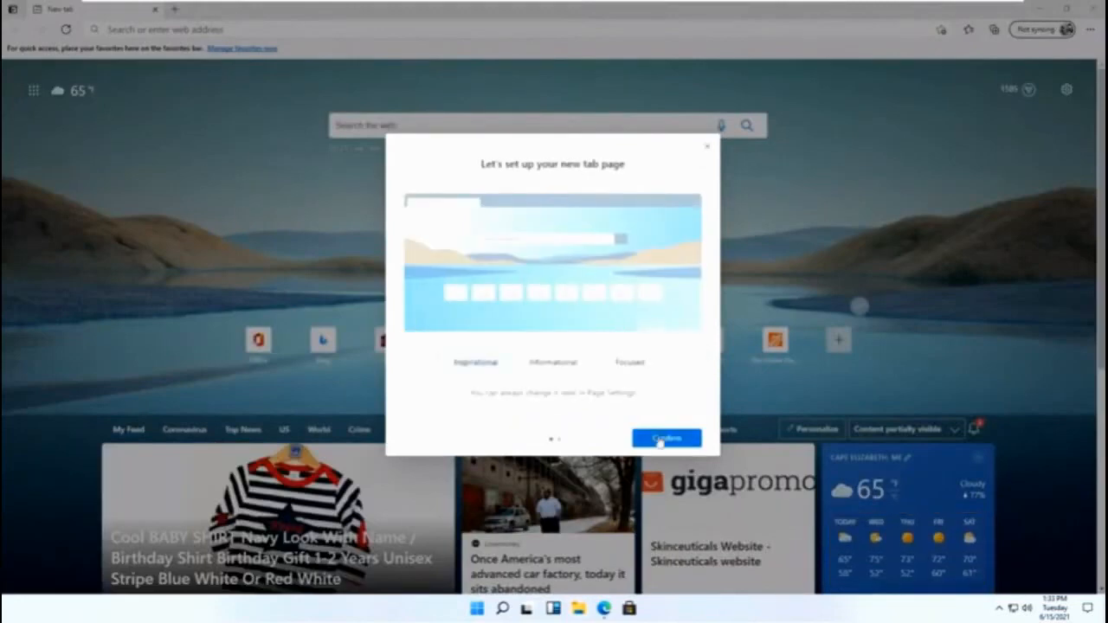
{"action": "left_click", "coordinate": [665, 438]}
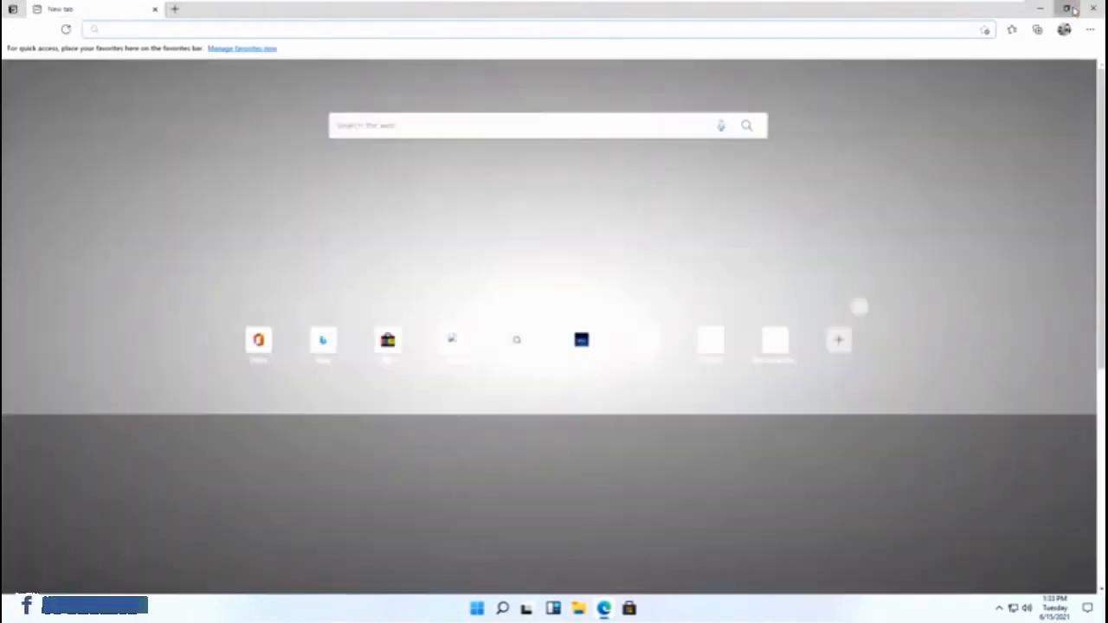
Restore the Edge window down from full screen and close the browser.
{"action": "left_click", "coordinate": [1072, 9]}
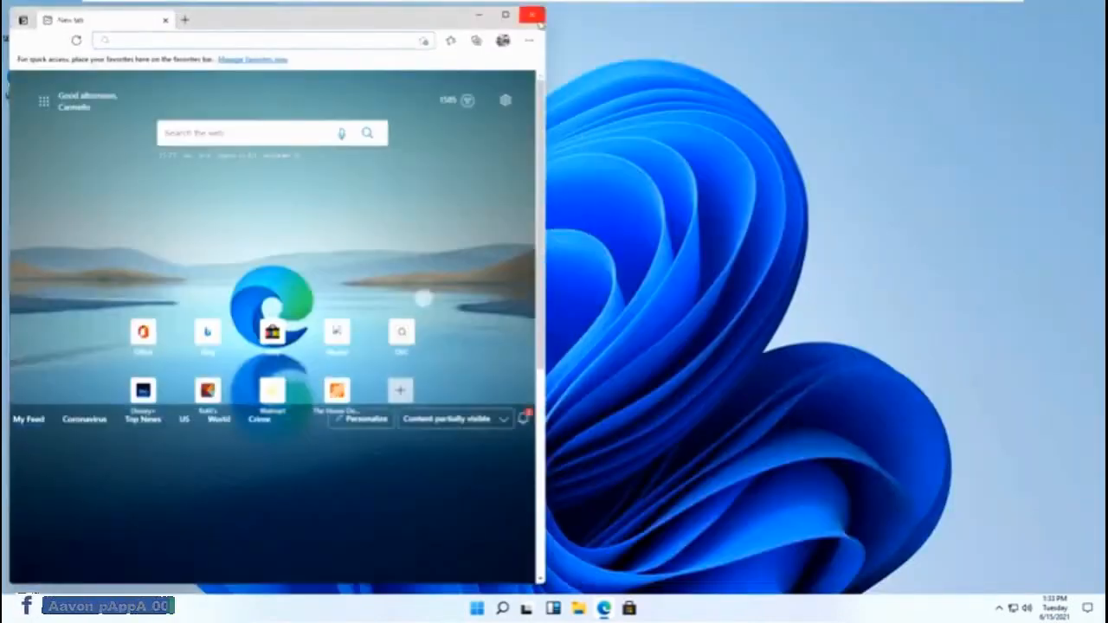
{"action": "left_click", "coordinate": [531, 14]}
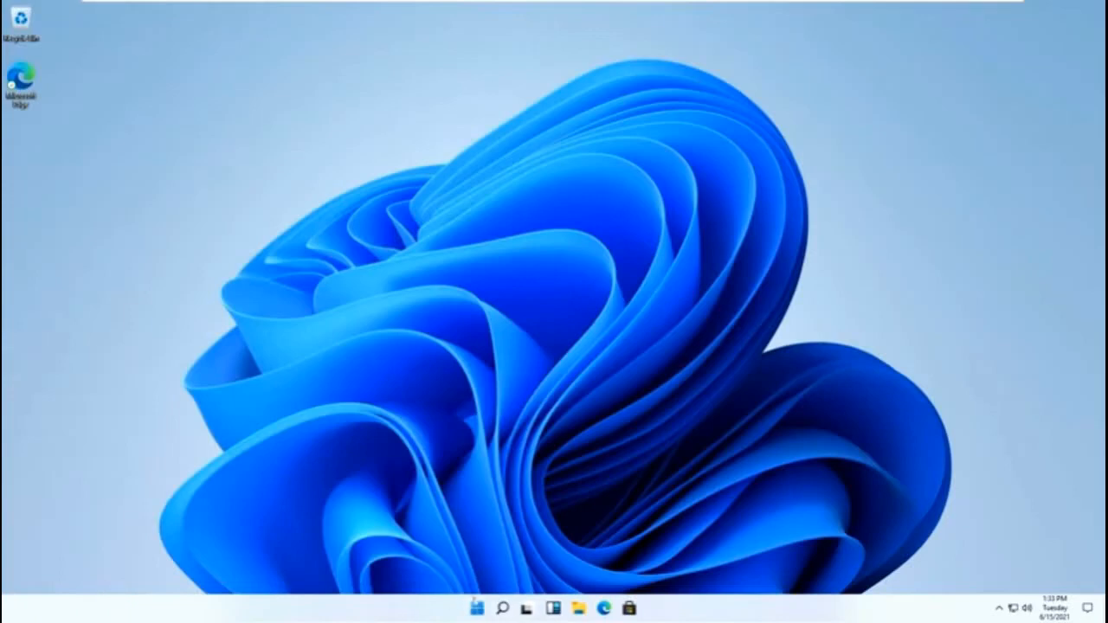
Launch Mail from the Start menu's pinned apps, view its welcome screen and close it.
{"action": "left_click", "coordinate": [474, 606]}
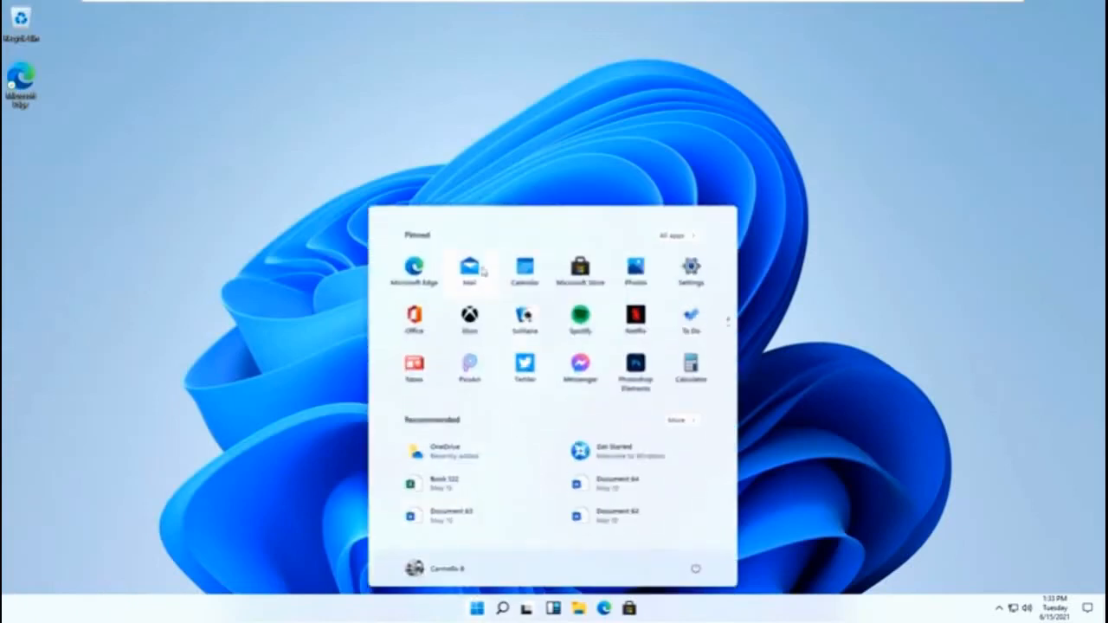
{"action": "left_click", "coordinate": [469, 268]}
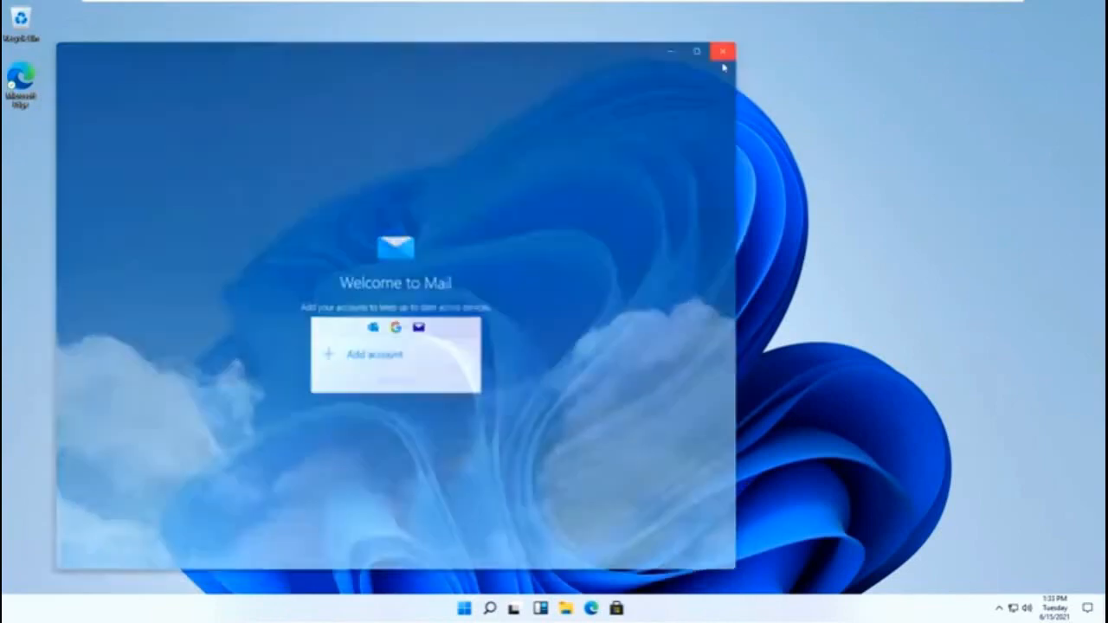
{"action": "left_click", "coordinate": [464, 608]}
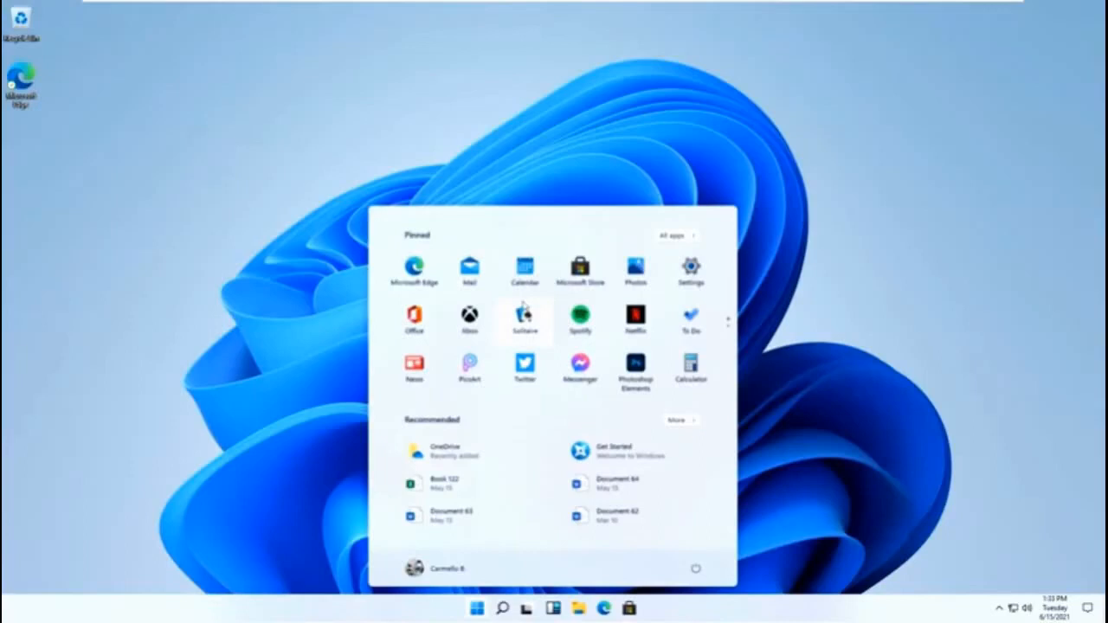
{"action": "mouse_move", "coordinate": [568, 246]}
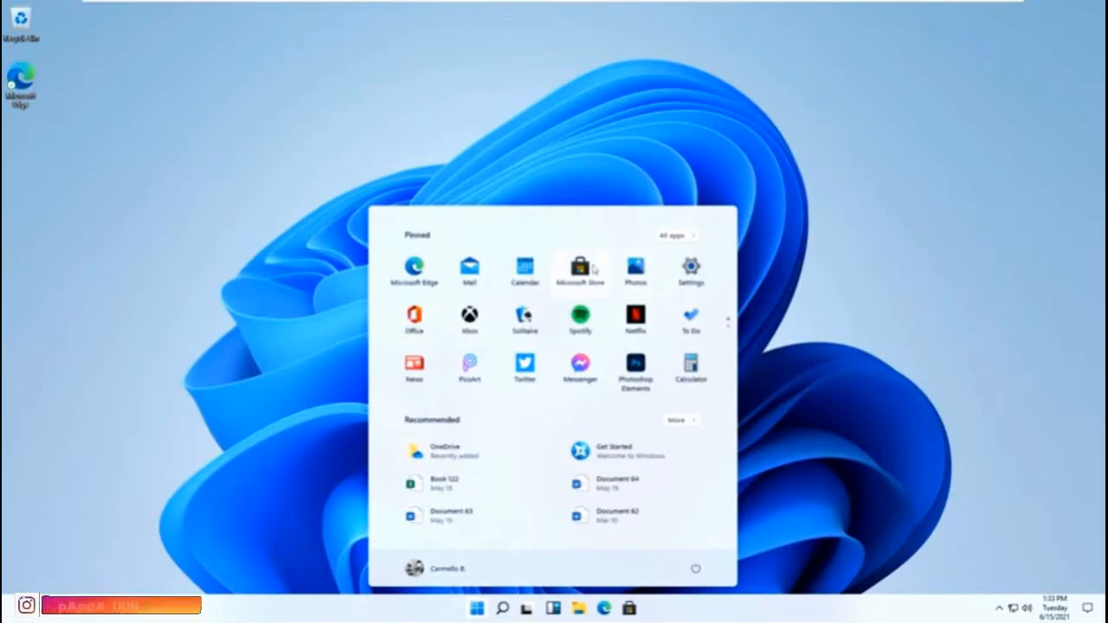
Launch Microsoft Store and scroll its Home page down to the Core games collection.
{"action": "left_click", "coordinate": [578, 269]}
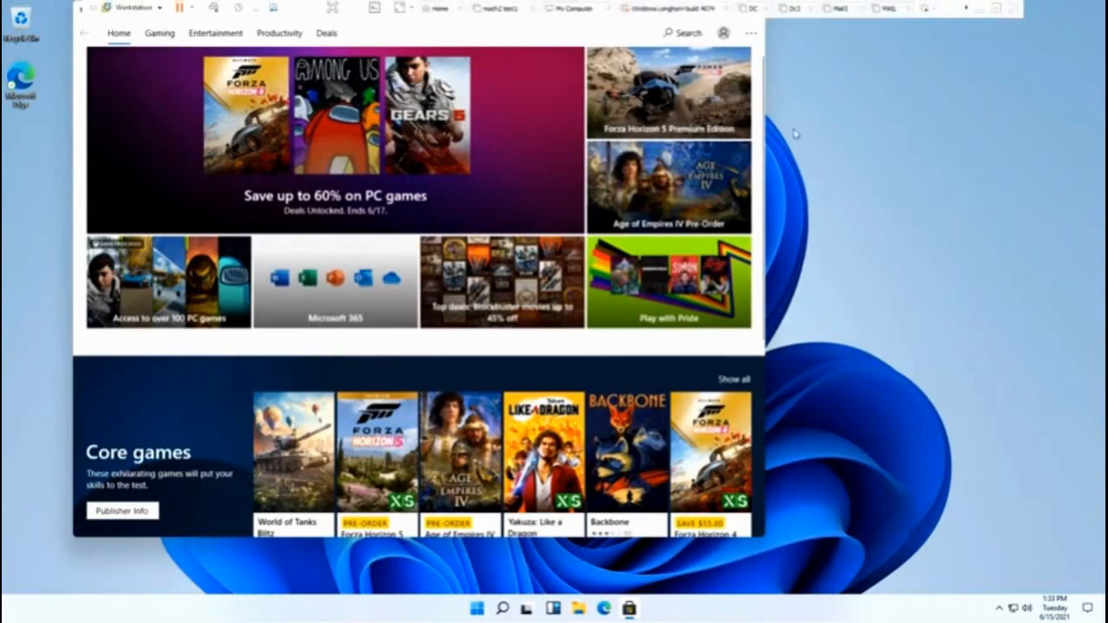
{"action": "scroll", "scroll_direction": "down", "scroll_amount": 3}
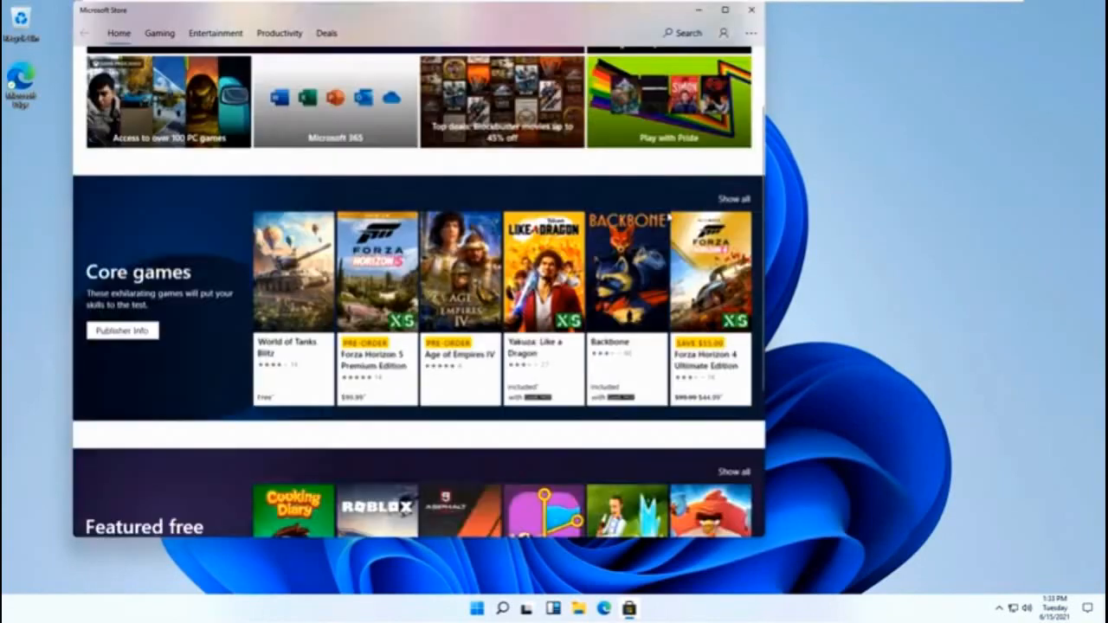
{"action": "scroll", "scroll_direction": "down", "scroll_amount": 3}
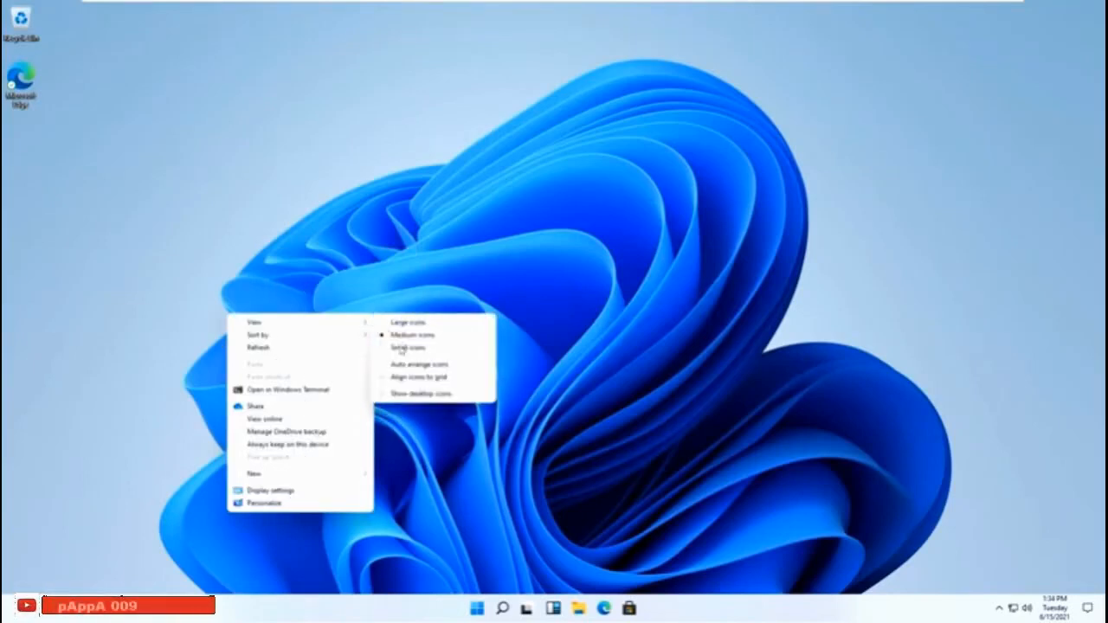
{"action": "mouse_move", "coordinate": [489, 424]}
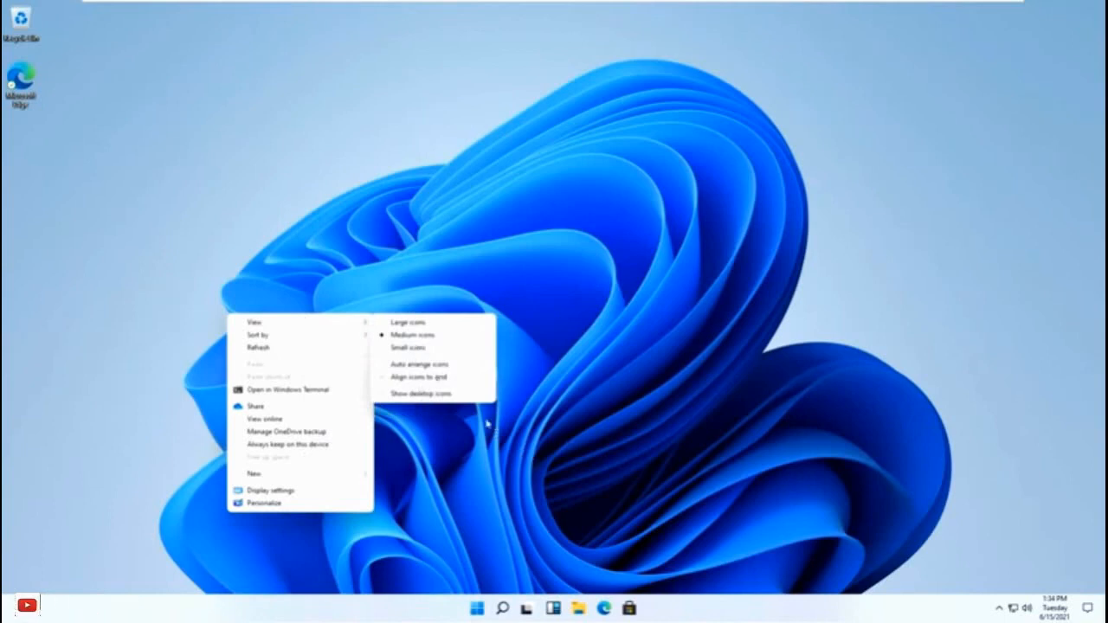